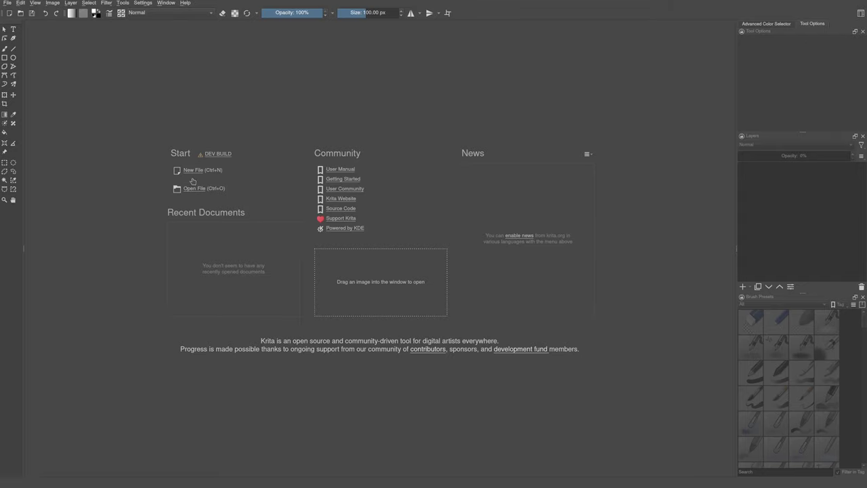
mouse_move(204, 171)
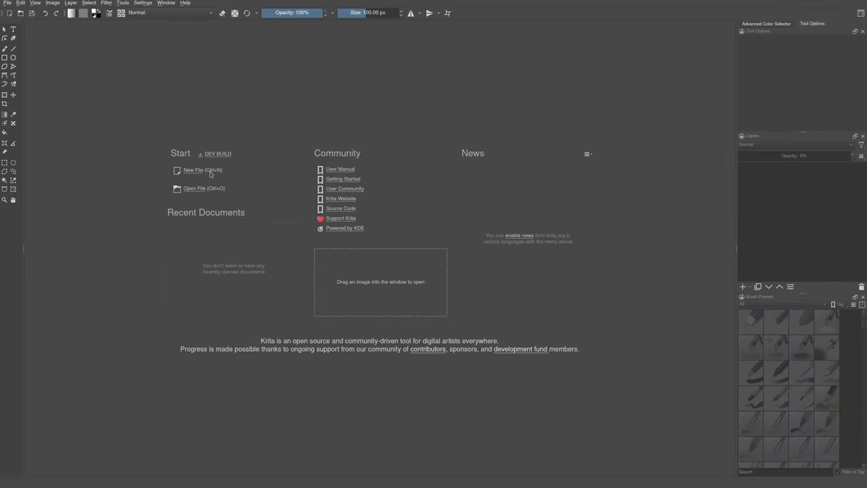
Create a new Film 4:3 4K document, 2880×2160 px at 300 ppi
key(ctrl+n)
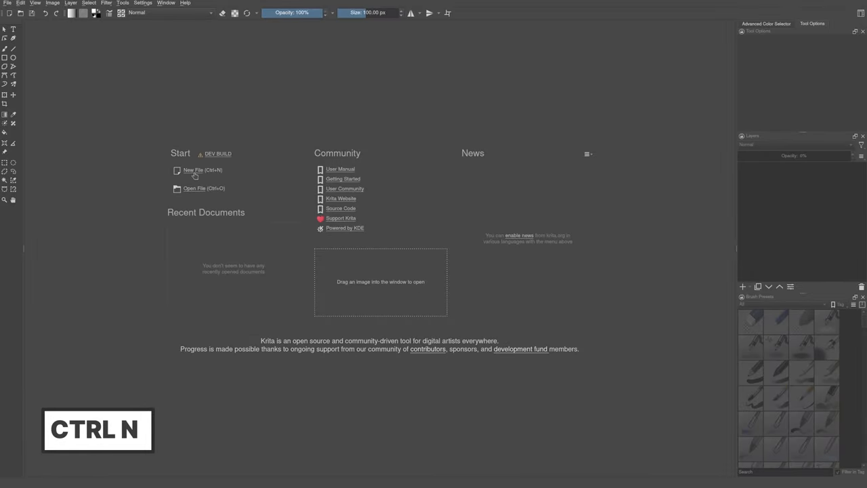
key(Ctrl+N)
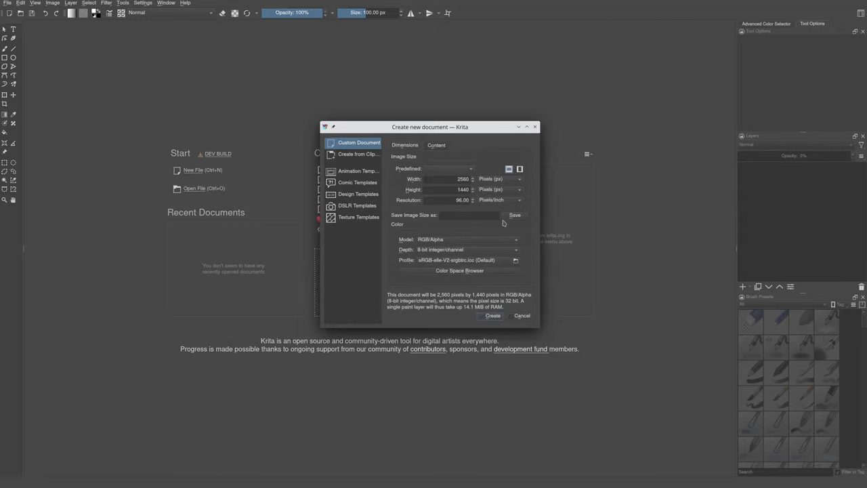
mouse_move(435, 178)
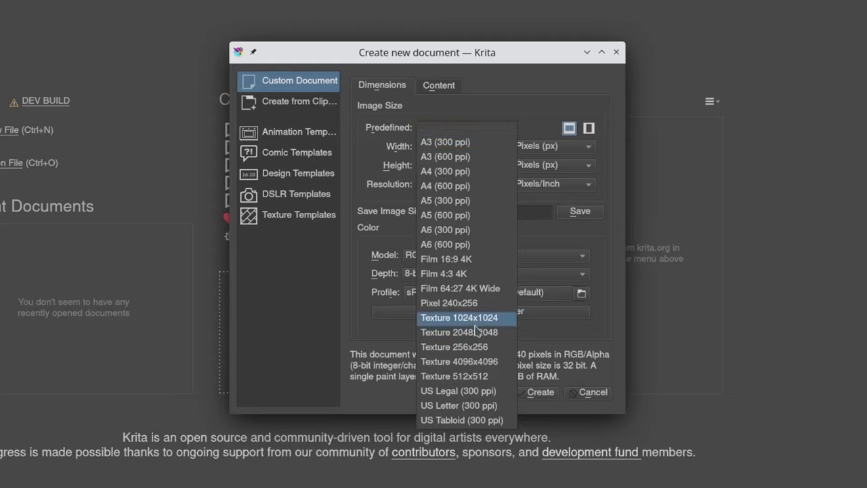
mouse_move(459, 274)
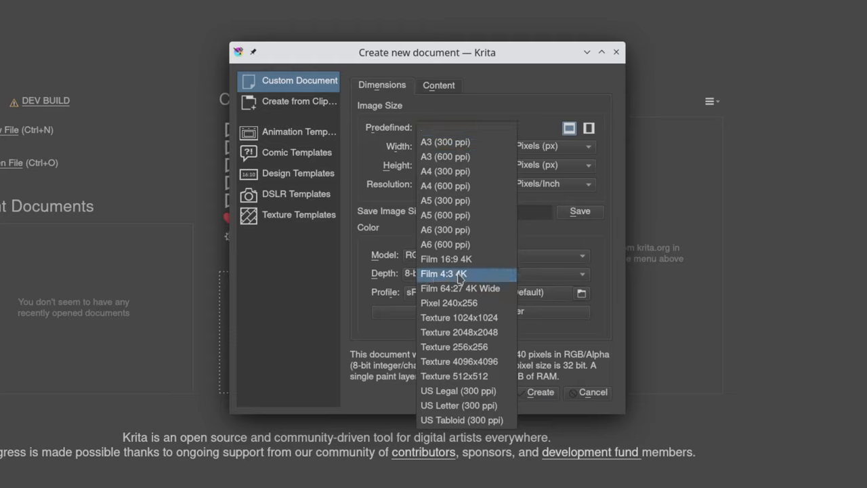
click(443, 274)
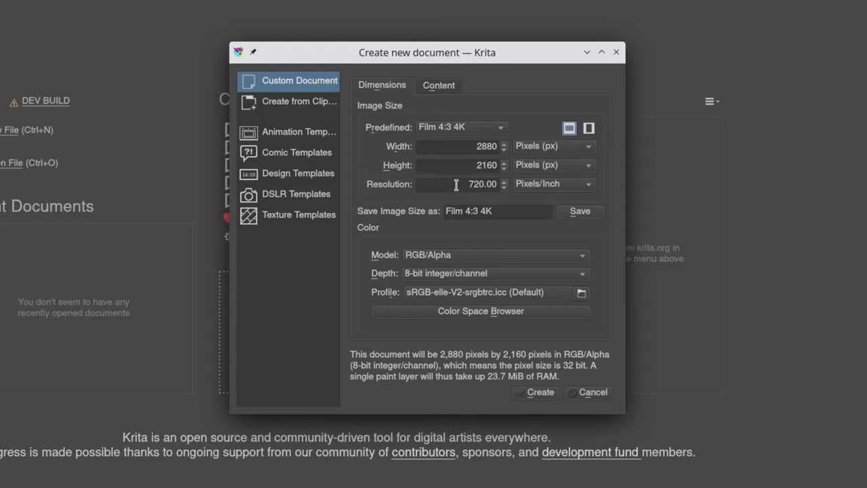
triple_click(474, 183)
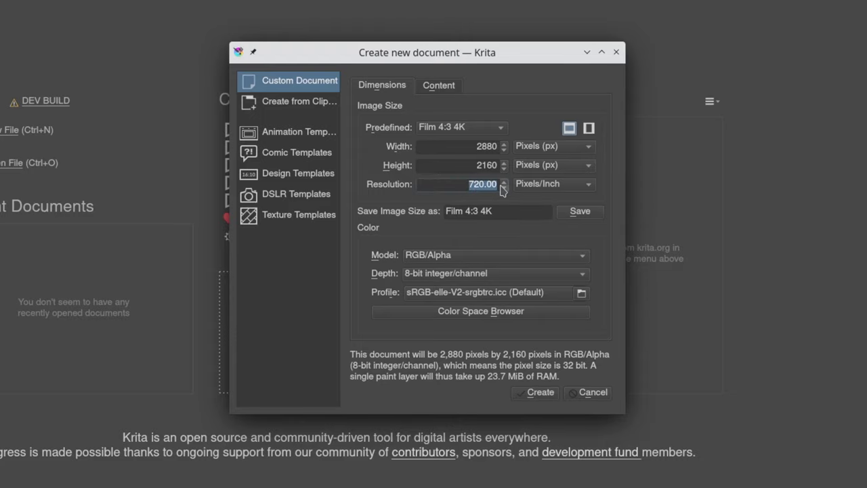
text(300)
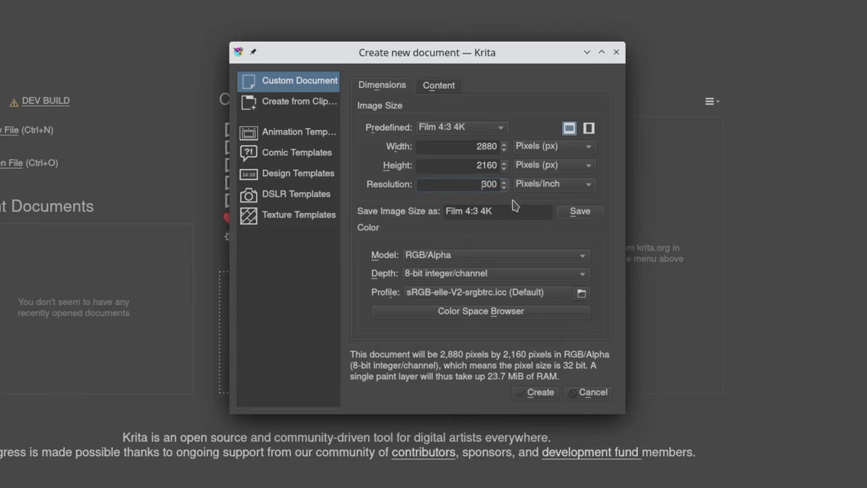
click(588, 392)
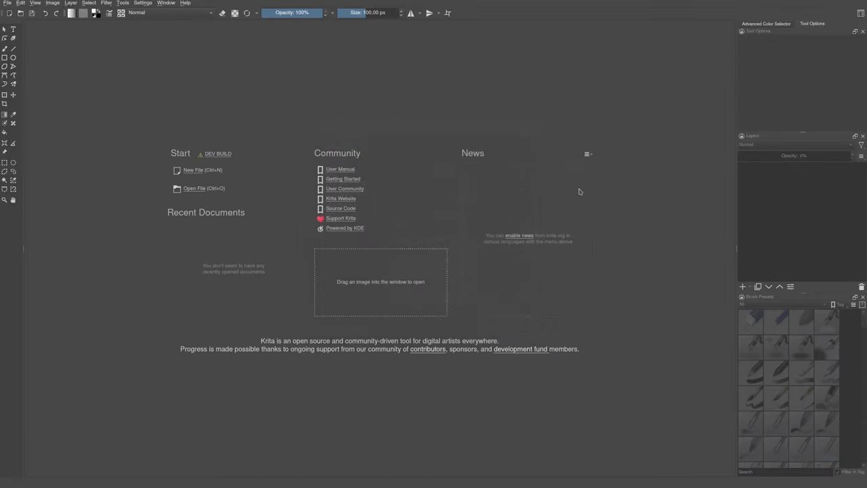
Switch to the Ellipse tool on the blank 2880×2160 canvas
click(194, 170)
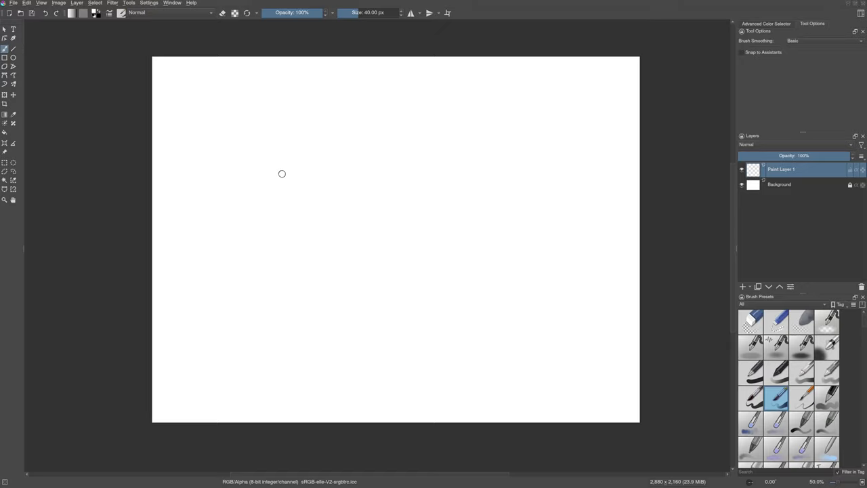
mouse_move(65, 62)
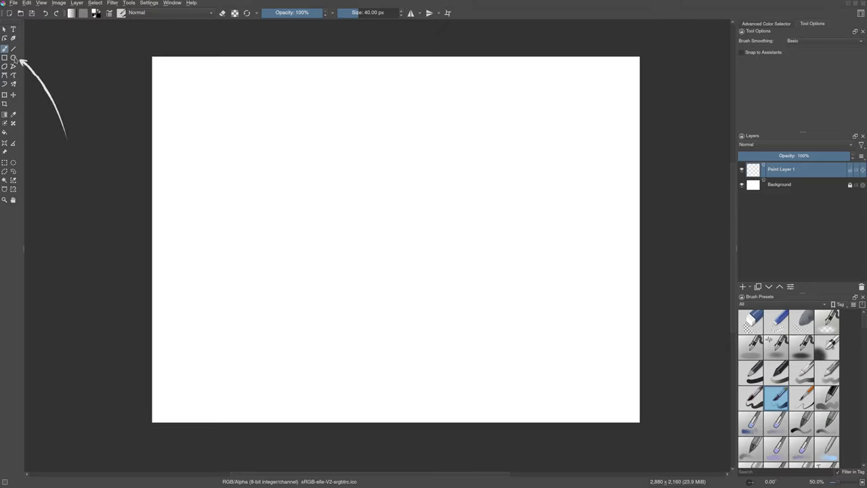
click(13, 57)
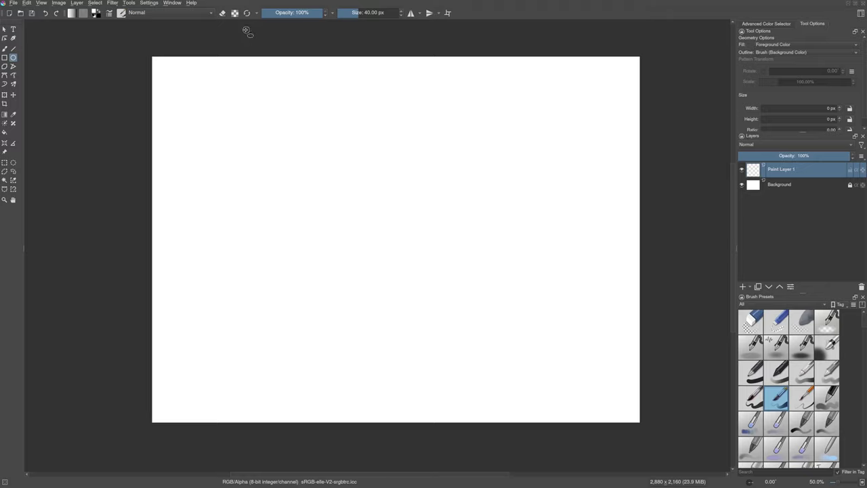
mouse_move(171, 25)
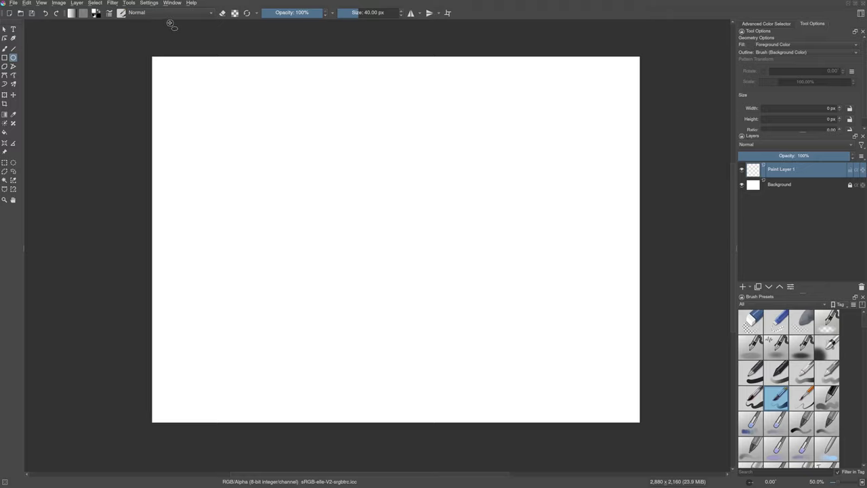
click(148, 3)
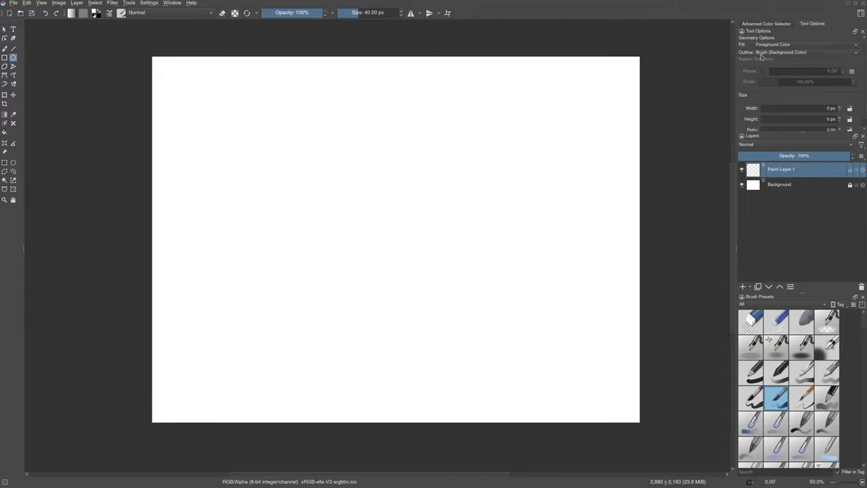
mouse_move(662, 57)
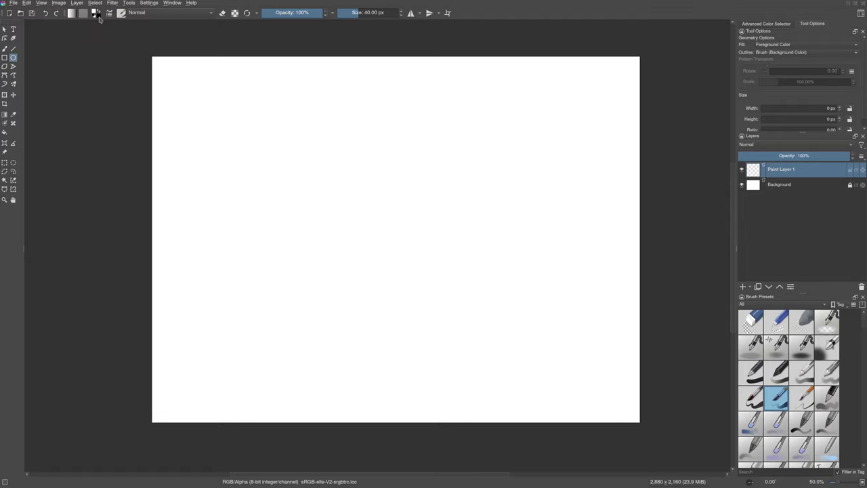
mouse_move(120, 68)
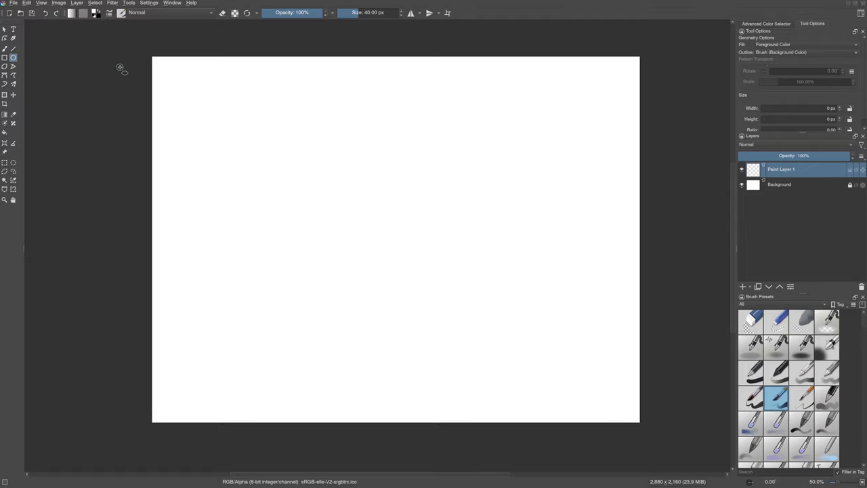
mouse_move(102, 23)
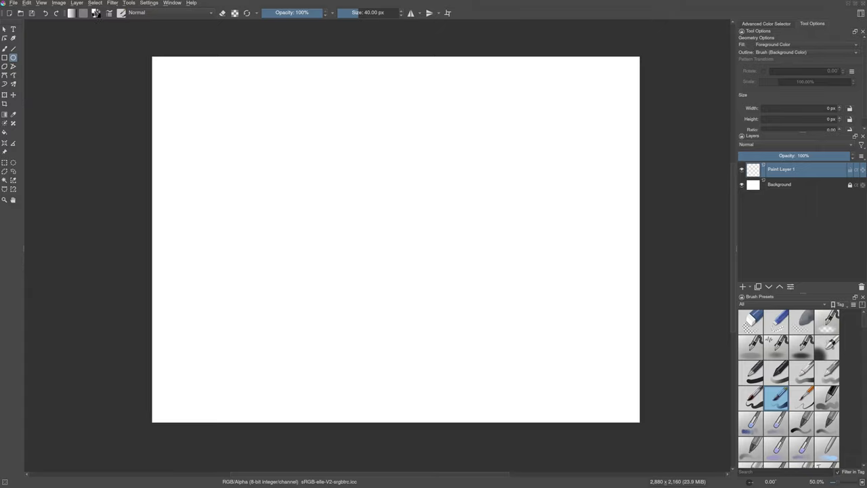
Start from Lemon-Yellow and tune it to golden yellow #ecd214 as foreground colour
click(71, 13)
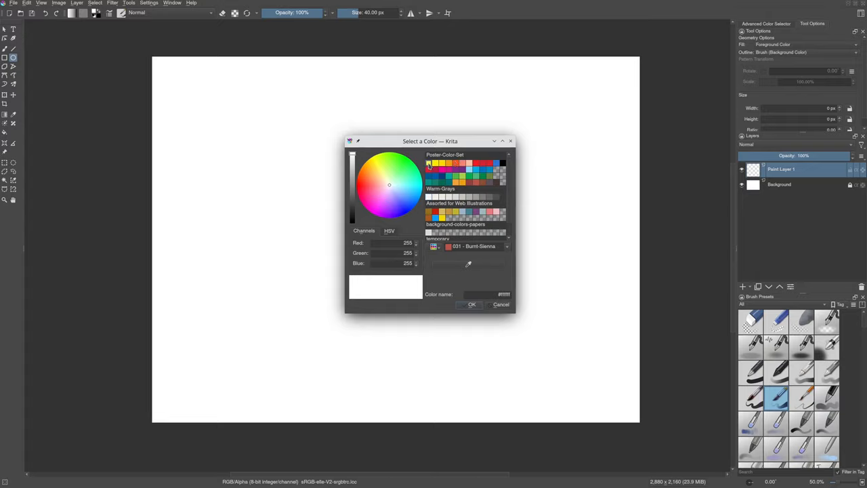
click(378, 168)
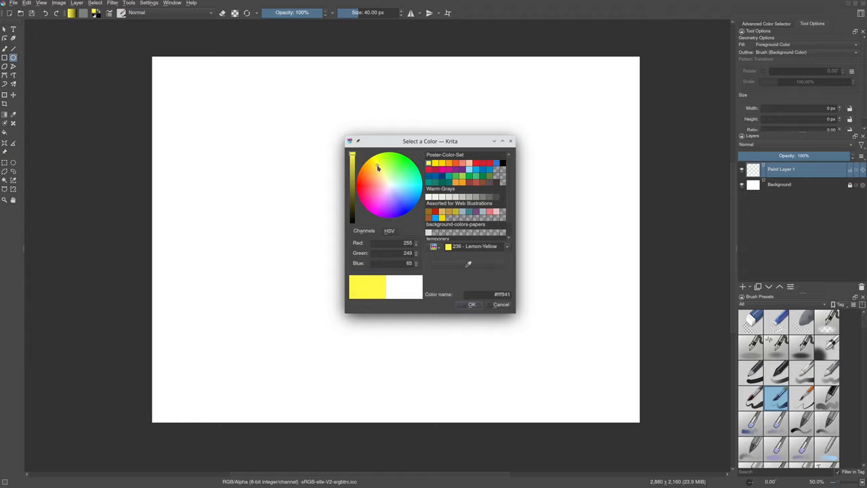
click(378, 163)
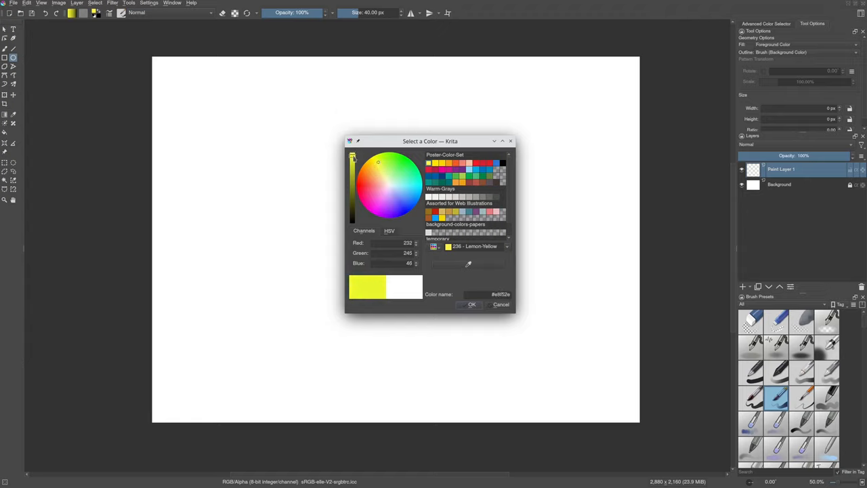
click(378, 162)
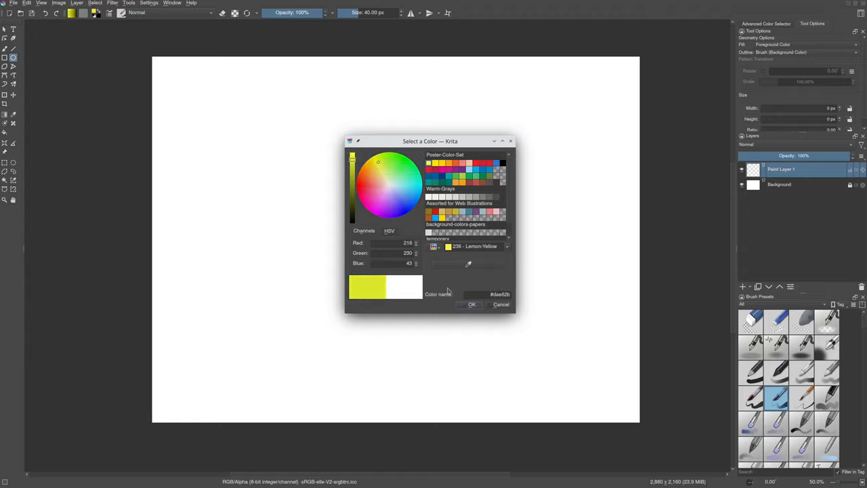
click(352, 163)
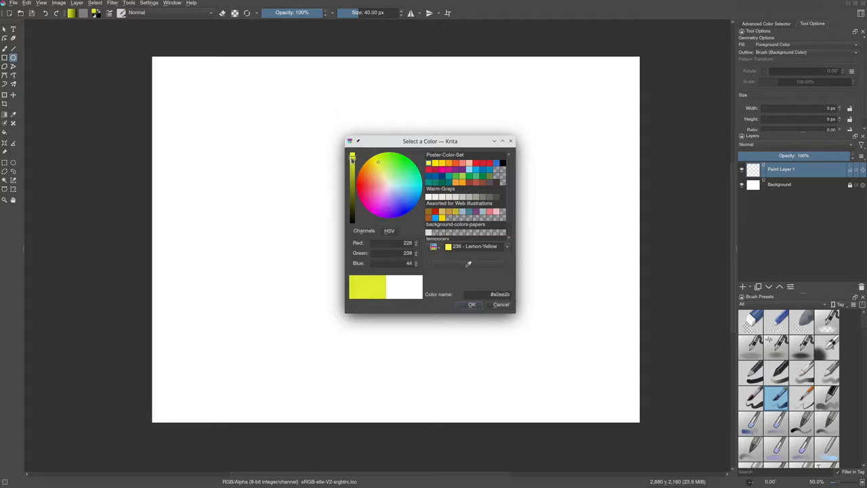
click(472, 305)
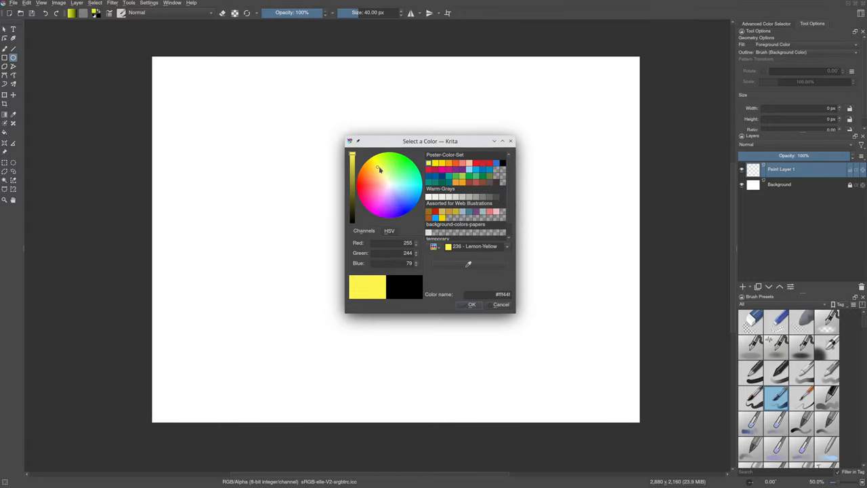
click(376, 169)
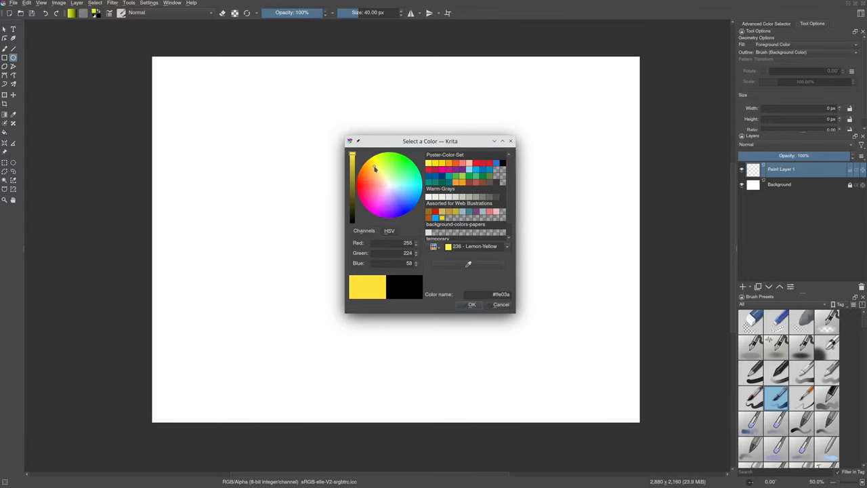
click(373, 166)
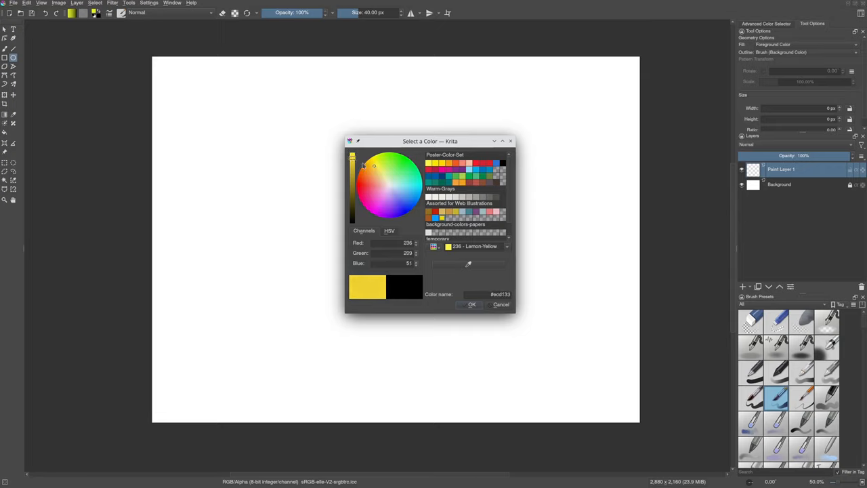
click(371, 162)
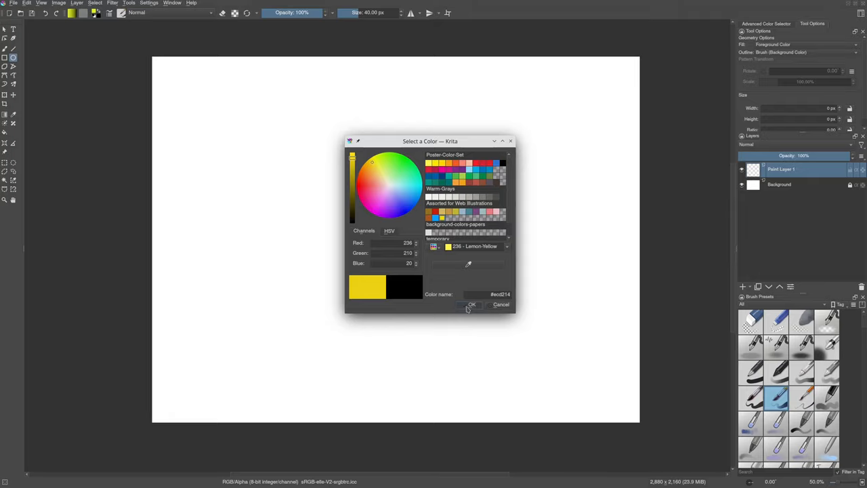
click(471, 304)
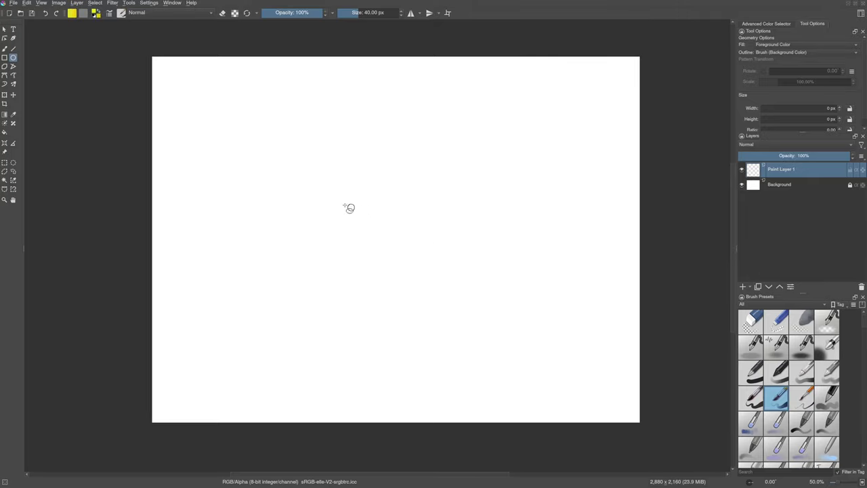
mouse_move(366, 192)
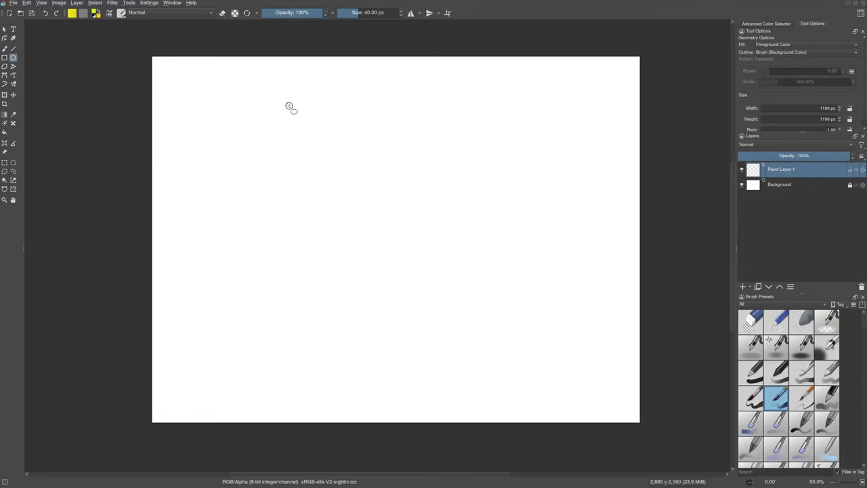
Drag out a circle roughly 1164 px across near the canvas centre
drag(289, 106, 363, 184)
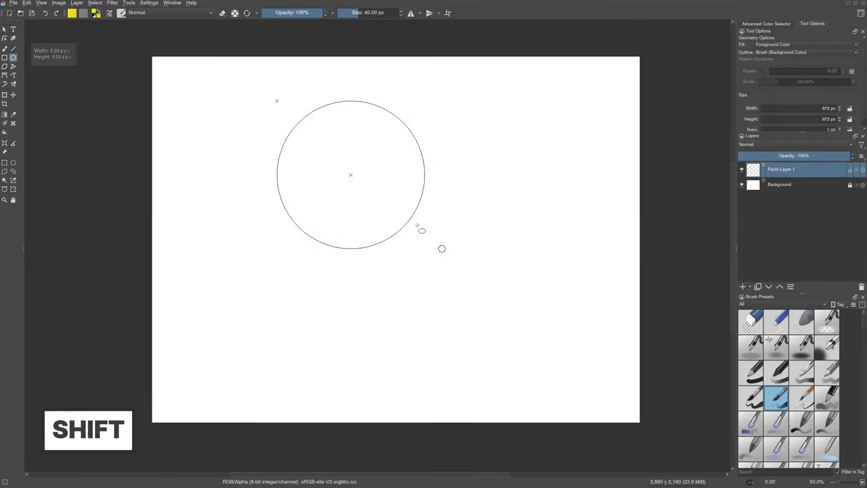
drag(420, 229, 496, 320)
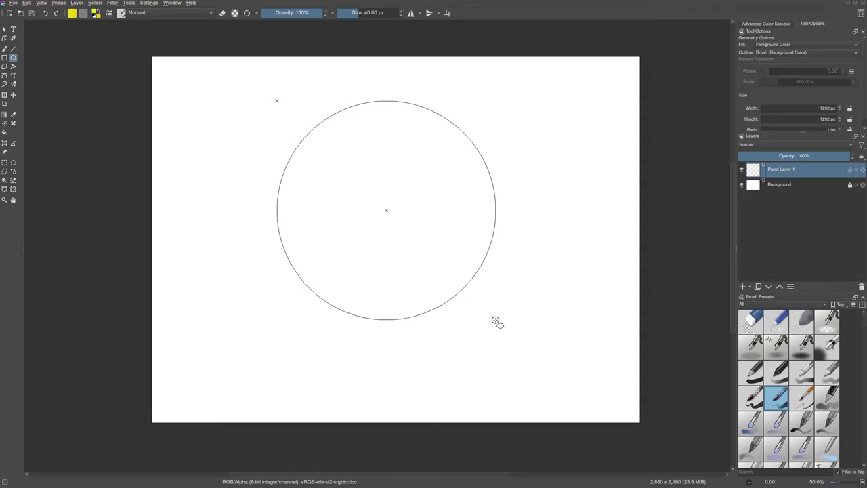
drag(495, 320, 487, 333)
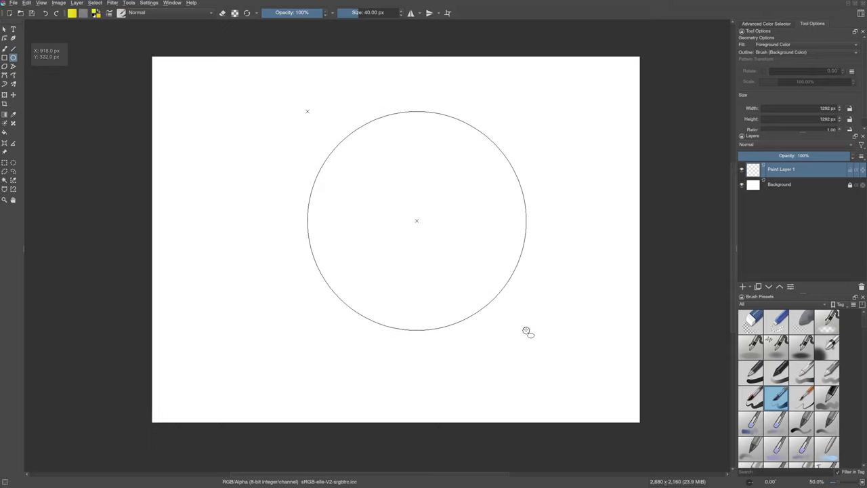
drag(416, 220, 391, 232)
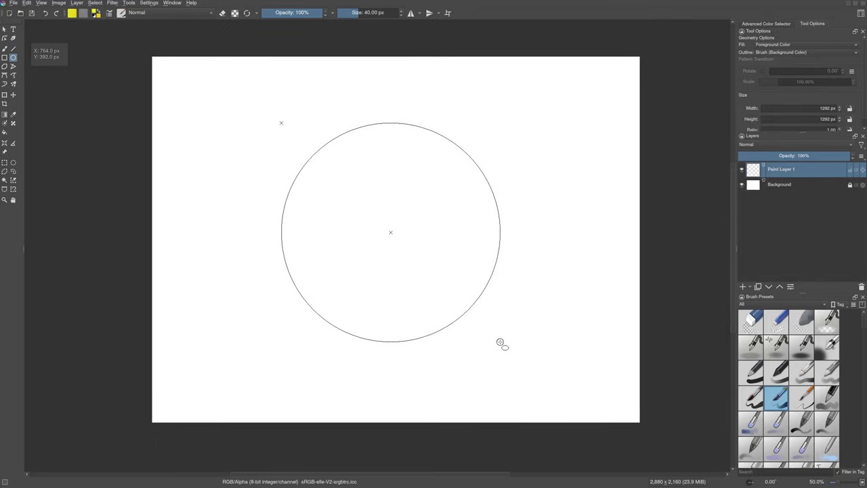
drag(501, 344, 494, 332)
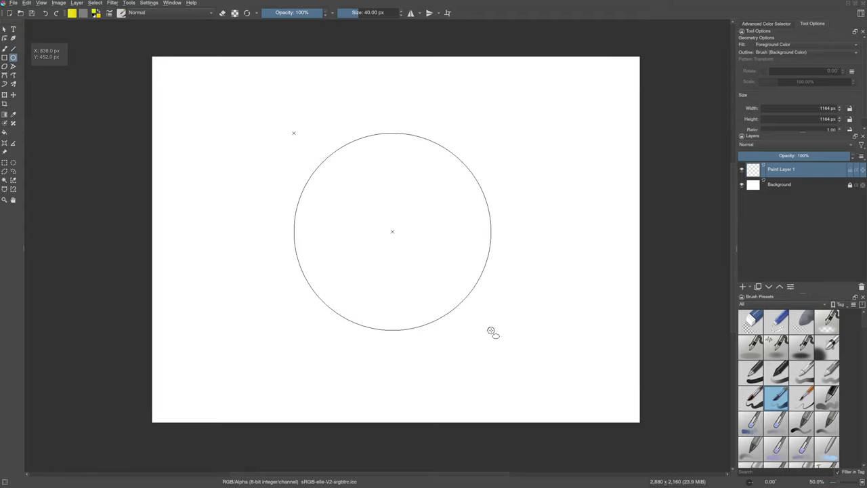
mouse_move(492, 332)
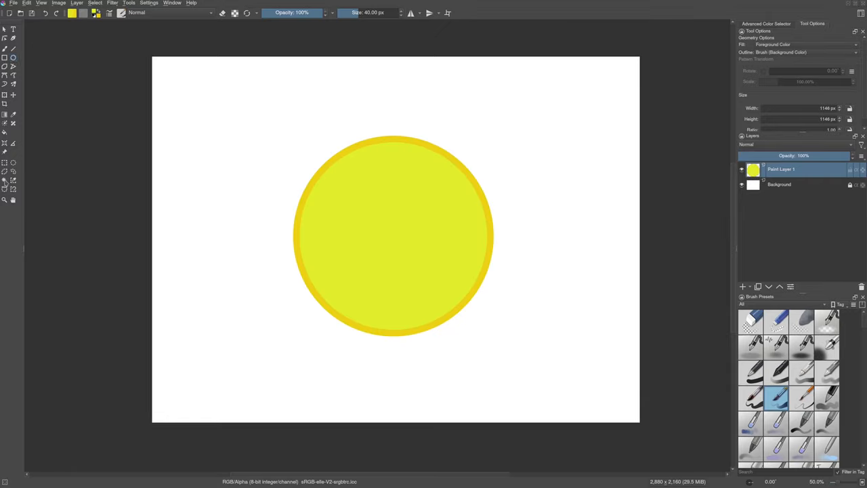
Select the circle's inner yellow with Contiguous Selection and enter a 15 px shrink
click(5, 180)
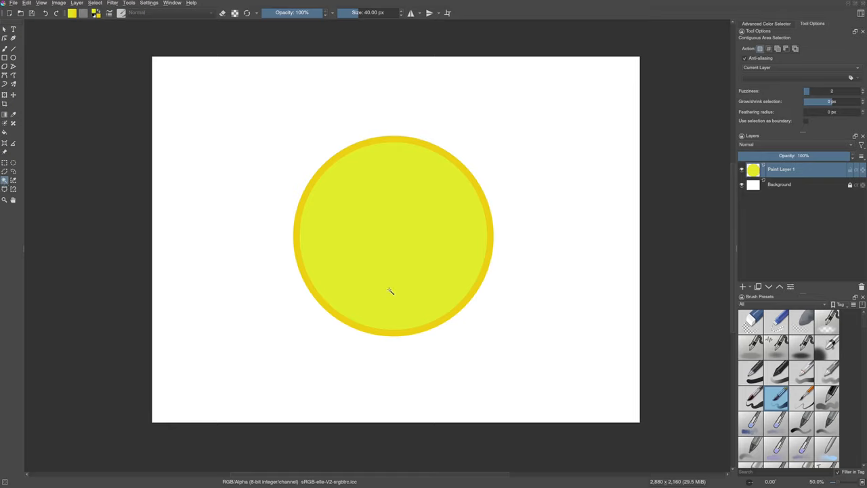
click(390, 292)
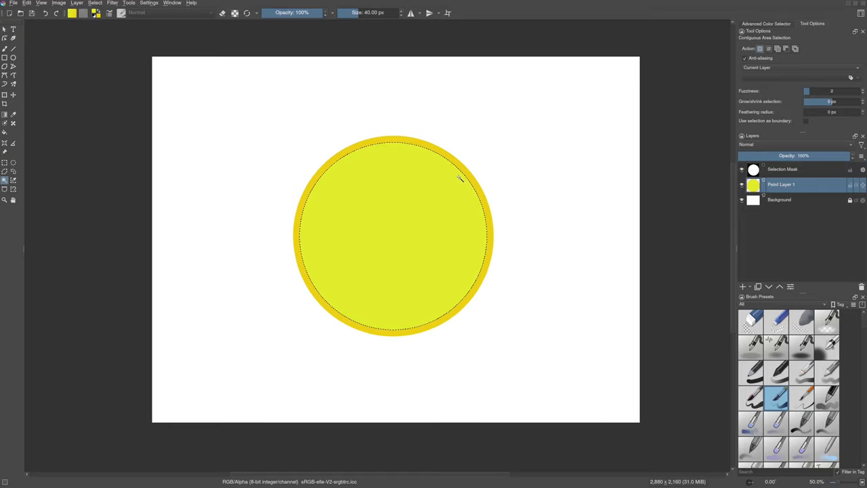
click(95, 2)
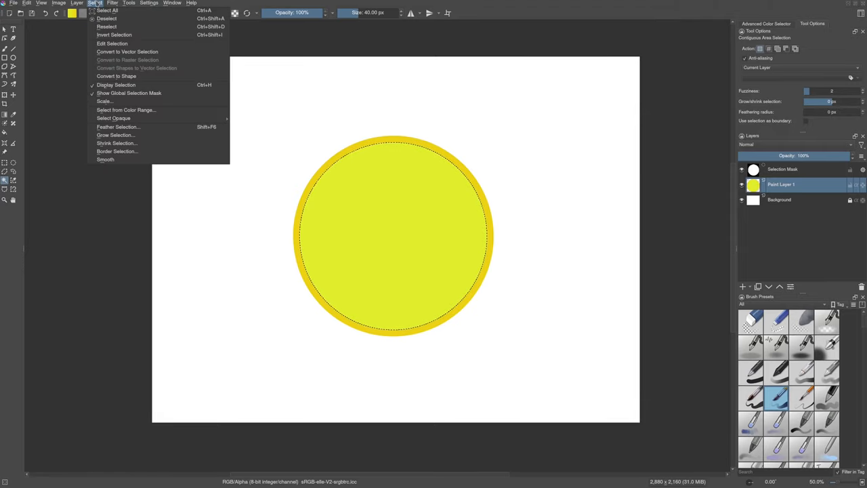
click(116, 143)
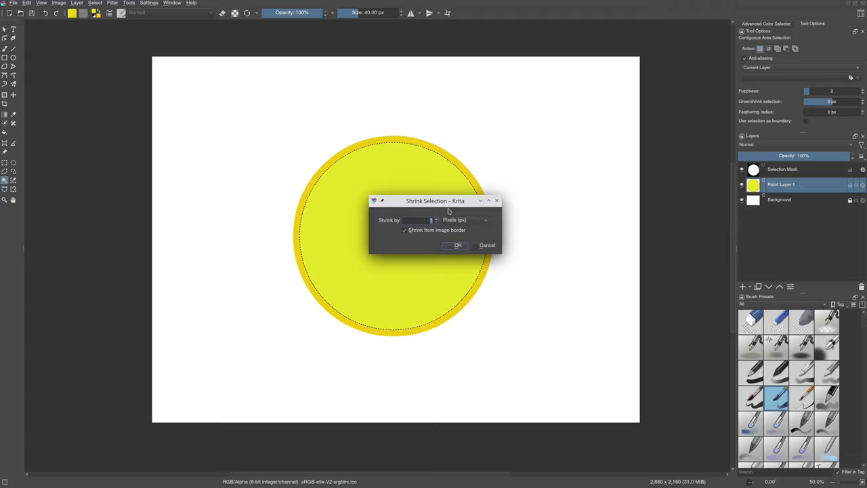
text(15)
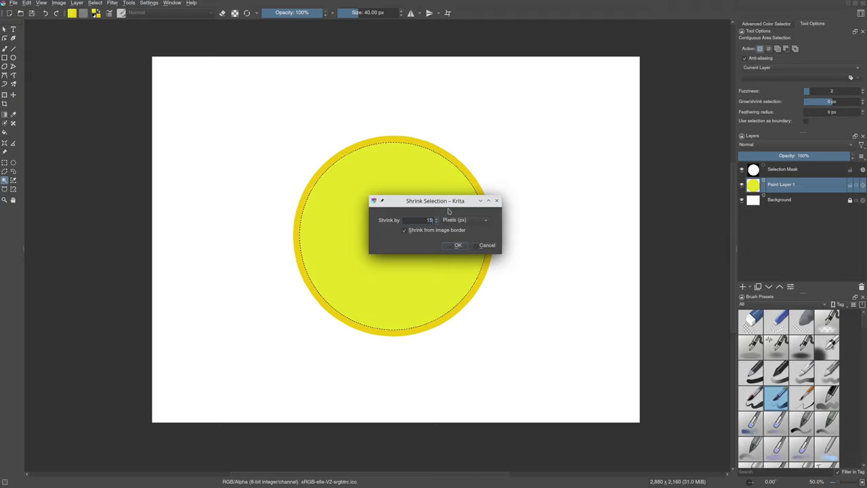
Apply the 15 px shrink and turn the selection into a thin border ring
click(457, 244)
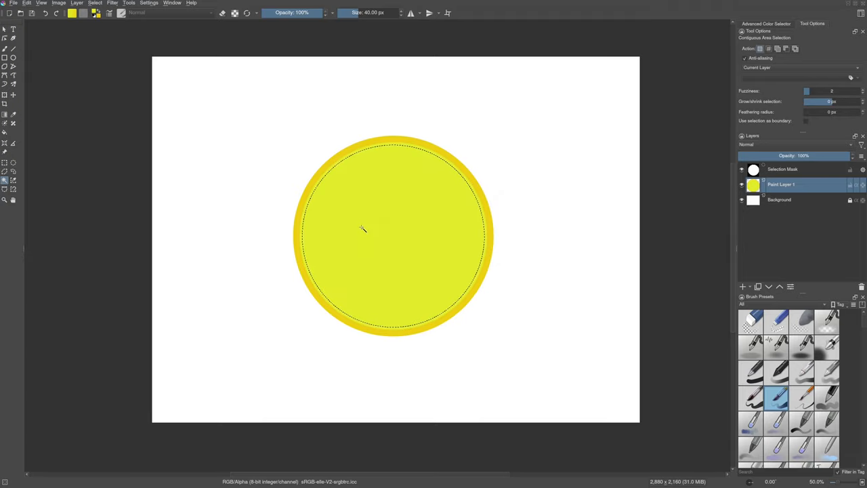
click(95, 2)
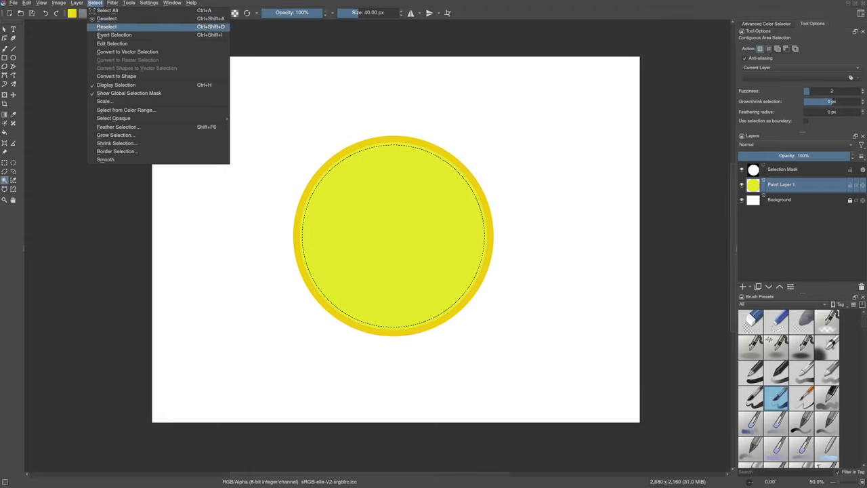
click(117, 151)
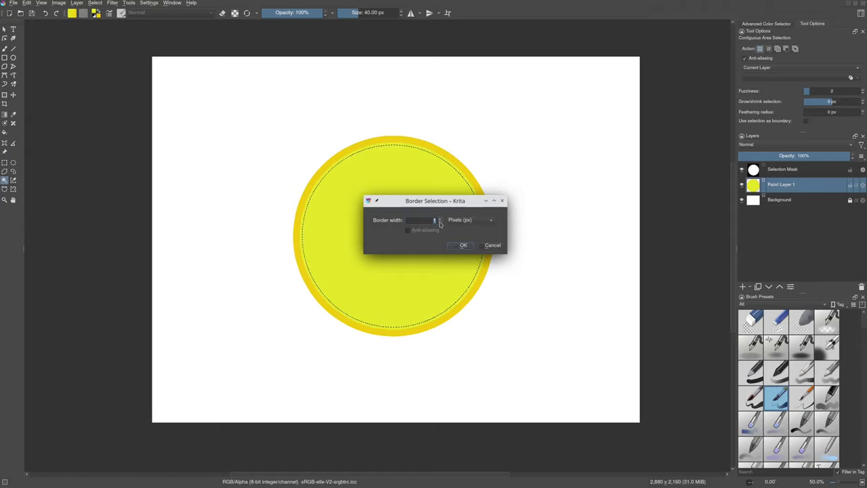
click(463, 245)
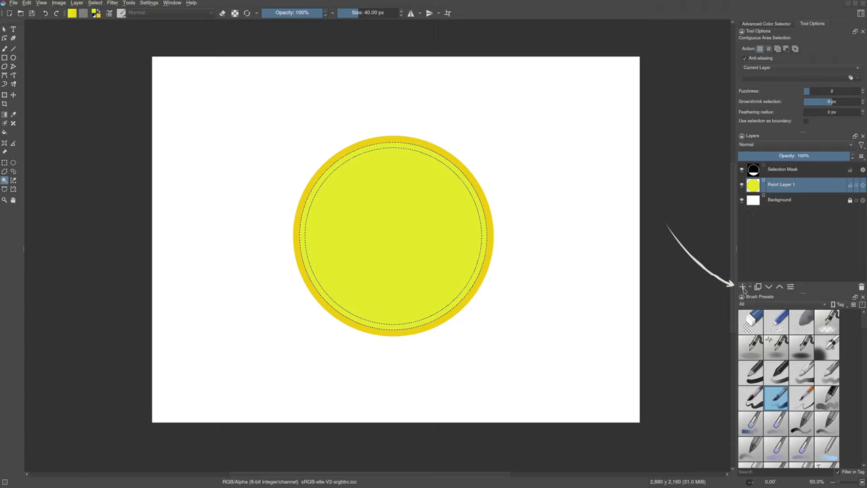
Fill the ring with a pale yellow on a new paint layer
click(743, 286)
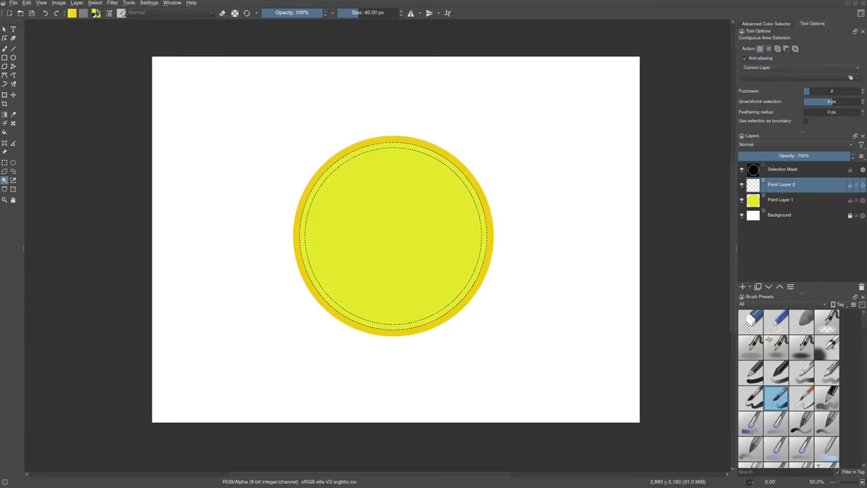
click(71, 12)
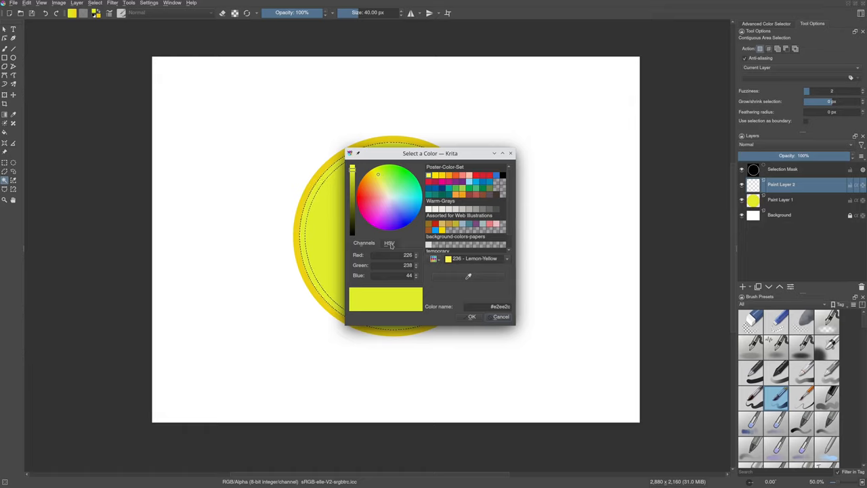
click(389, 242)
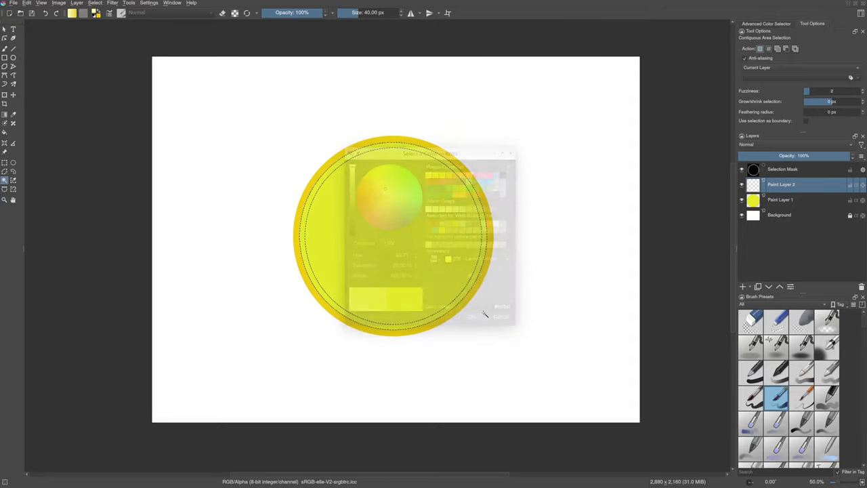
click(473, 316)
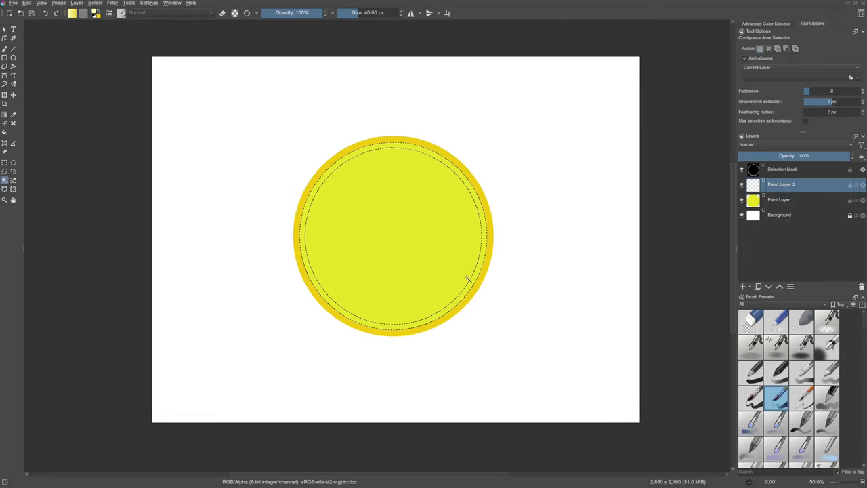
key(shift+BackSpace)
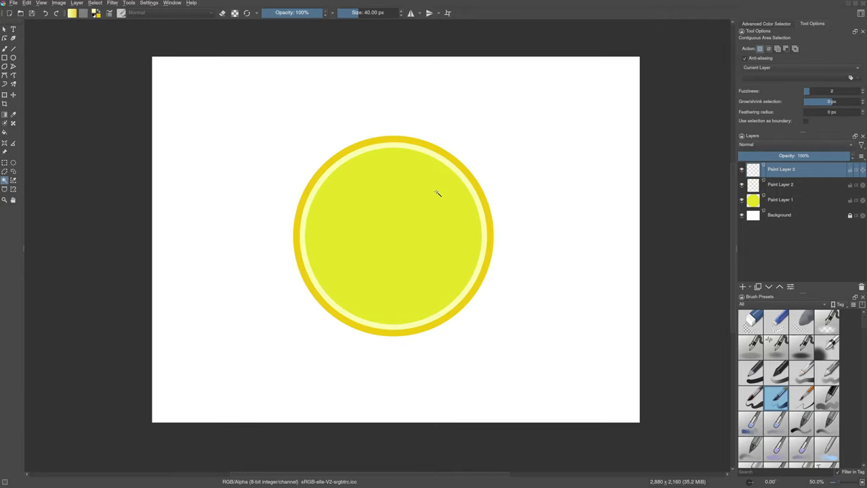
mouse_move(739, 297)
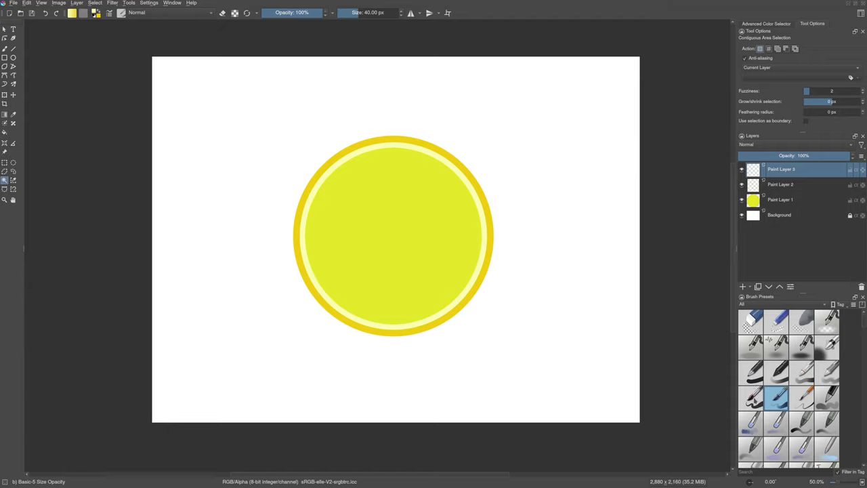
Choose the Basic-5 Size brush preset
click(751, 398)
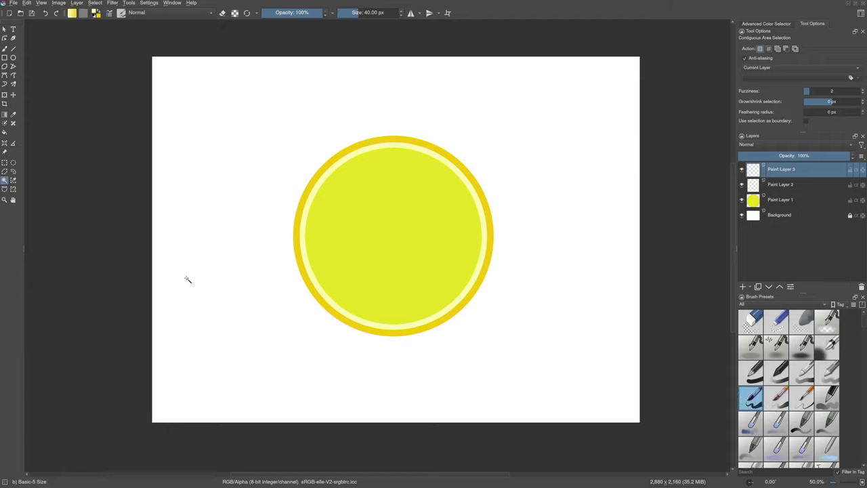
mouse_move(185, 278)
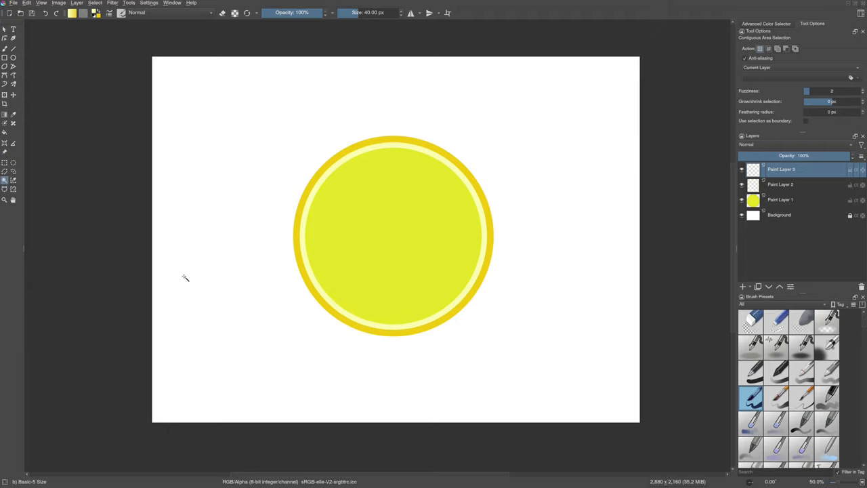
mouse_move(152, 197)
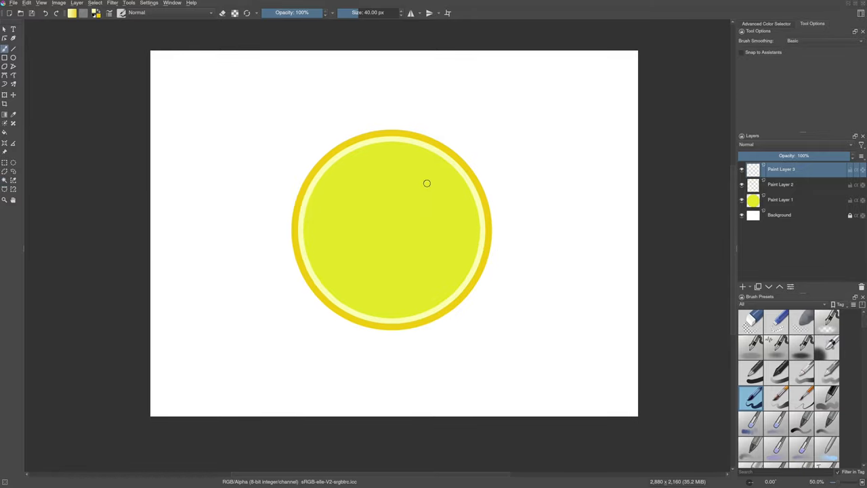
mouse_move(303, 168)
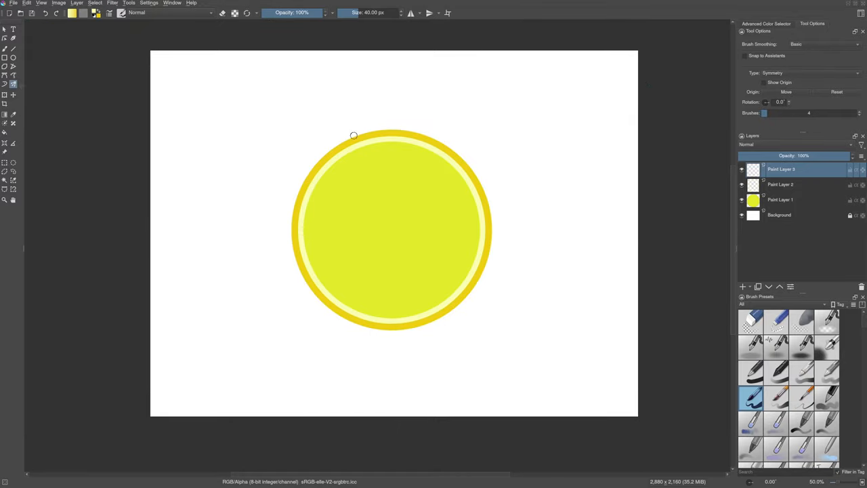
mouse_move(369, 181)
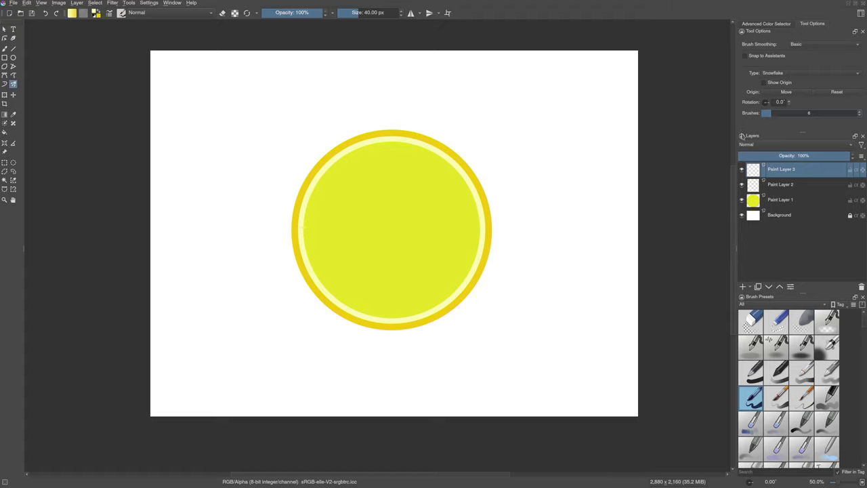
mouse_move(780, 126)
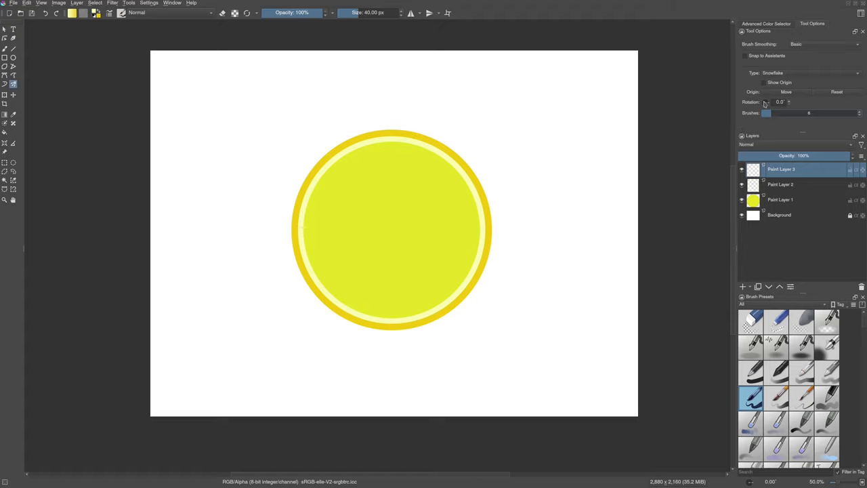
Enable Show Origin to display the snowflake symmetry guides
click(763, 82)
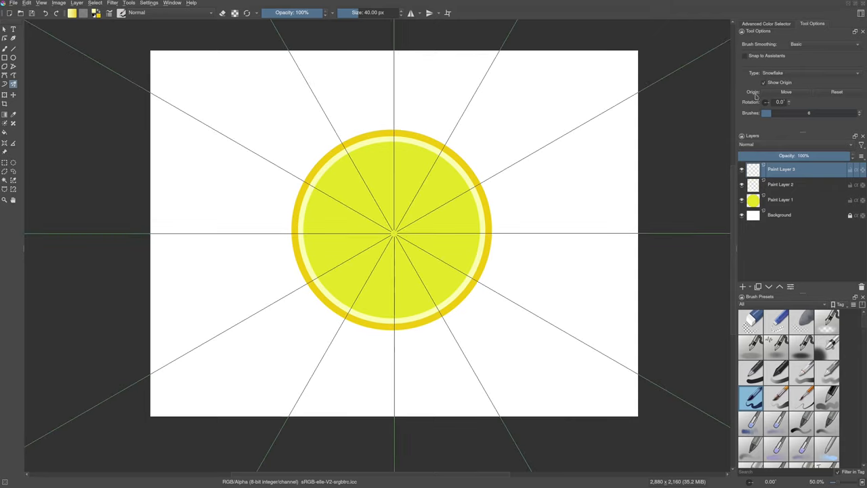
mouse_move(456, 213)
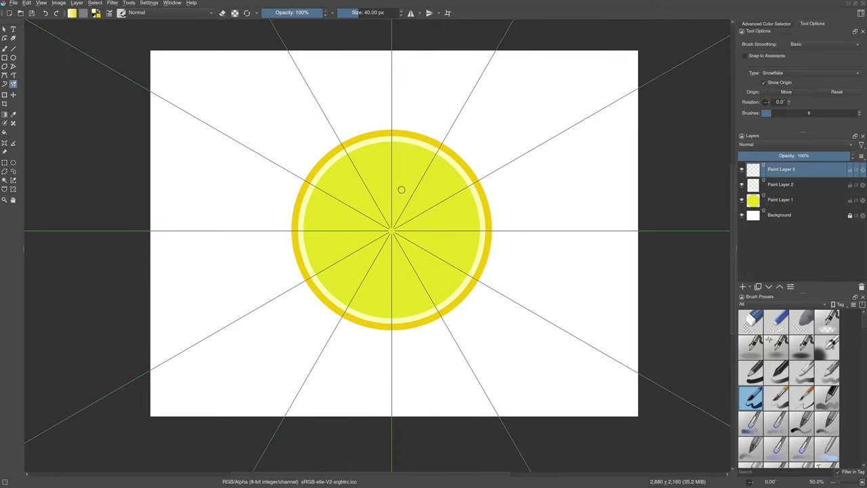
mouse_move(391, 141)
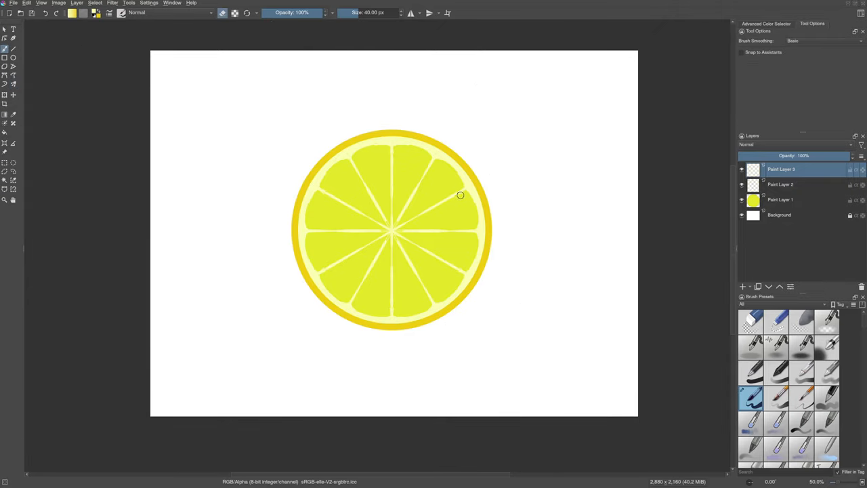
mouse_move(452, 205)
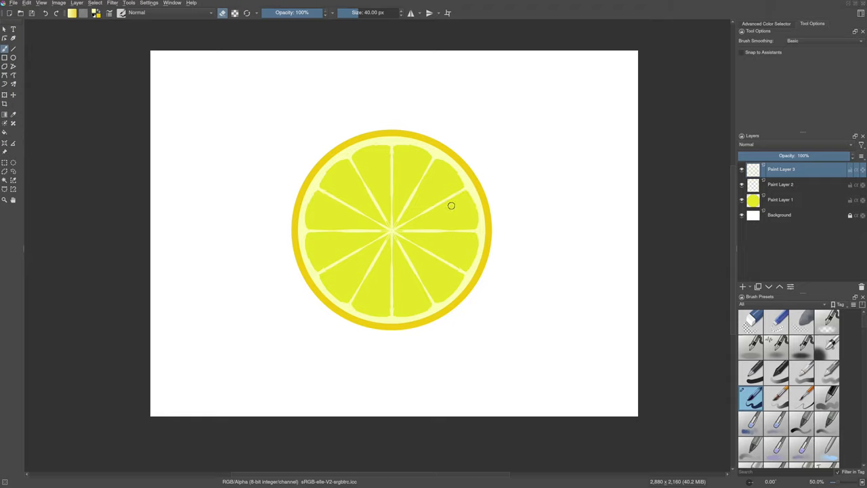
Toggle eraser mode to tidy the segment lines where they meet
key(e)
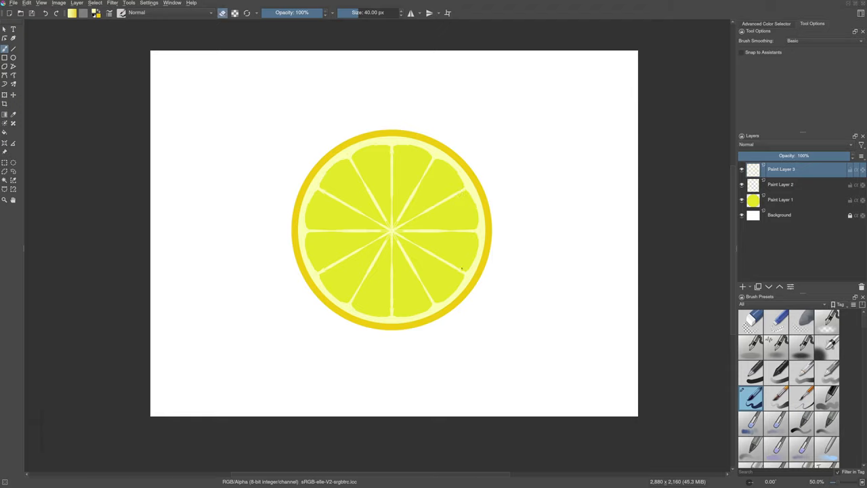
mouse_move(426, 245)
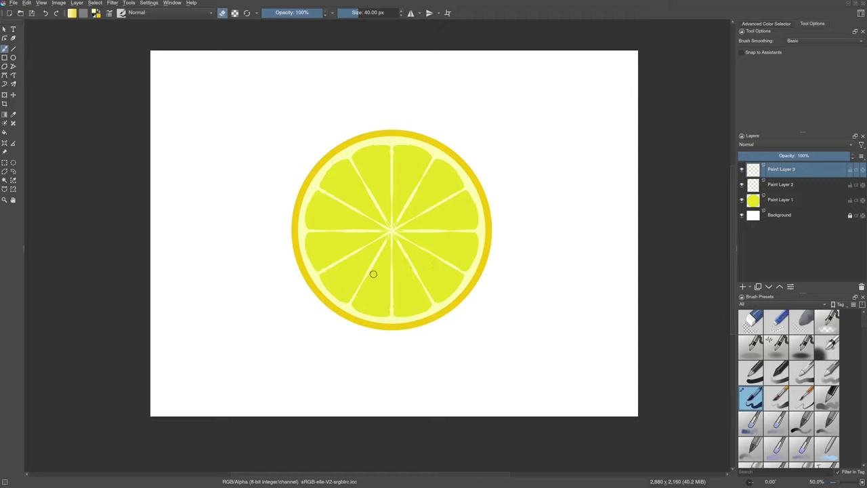
mouse_move(392, 218)
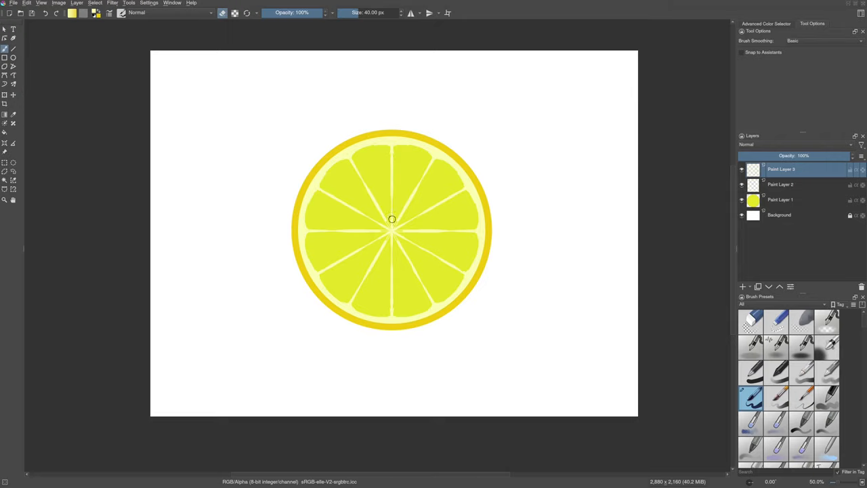
mouse_move(387, 216)
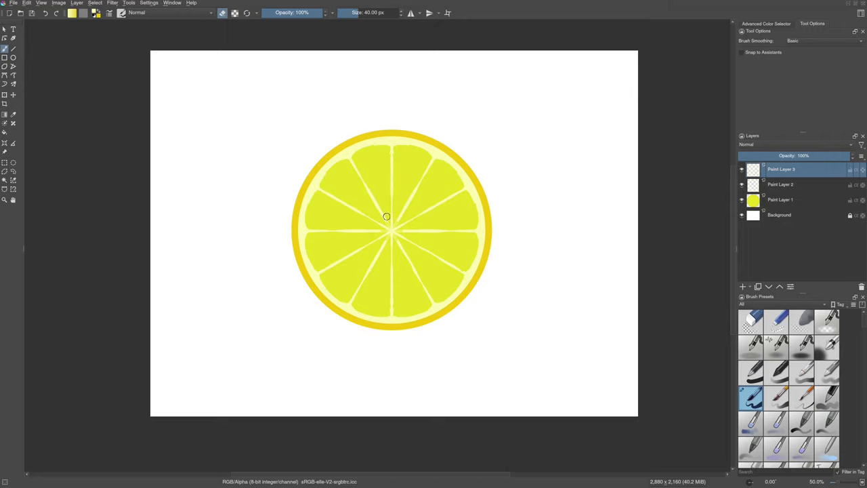
key(e)
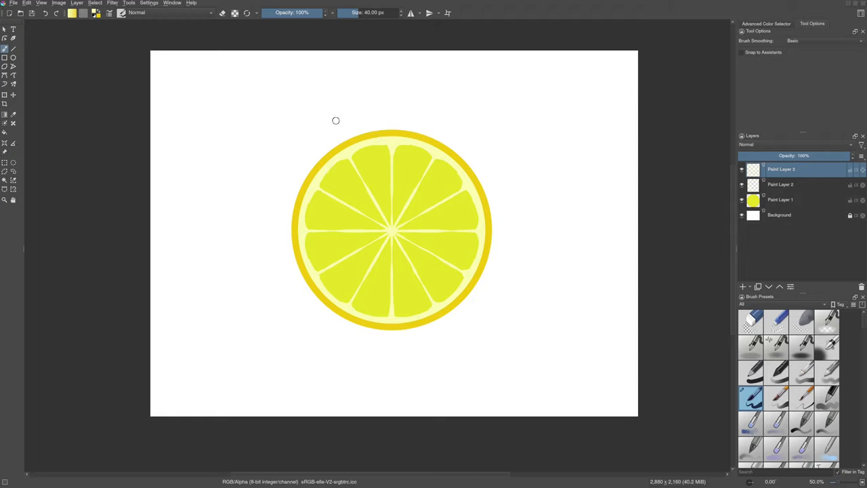
mouse_move(476, 234)
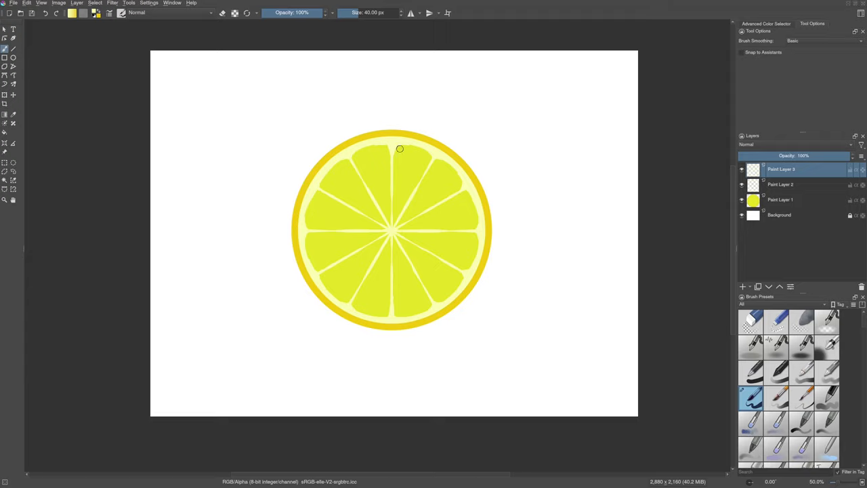
On Paint Layer 1, sample the rind yellow and paint a wobbly outer edge
click(780, 199)
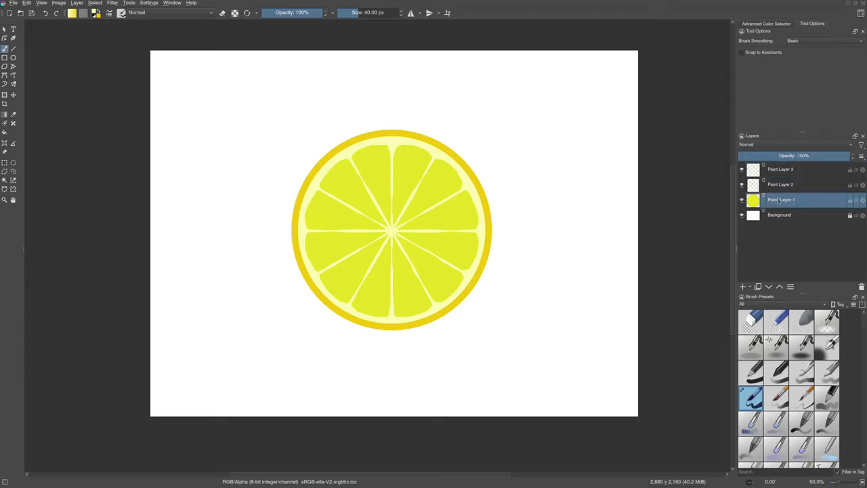
click(318, 220)
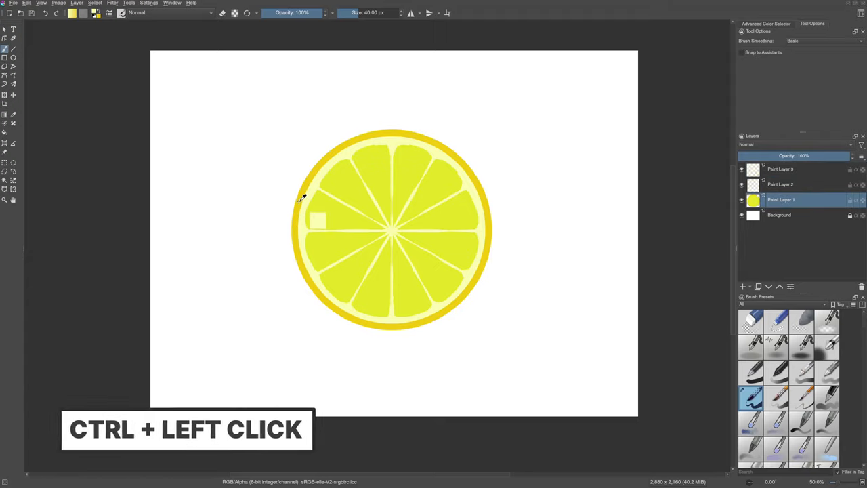
click(304, 196)
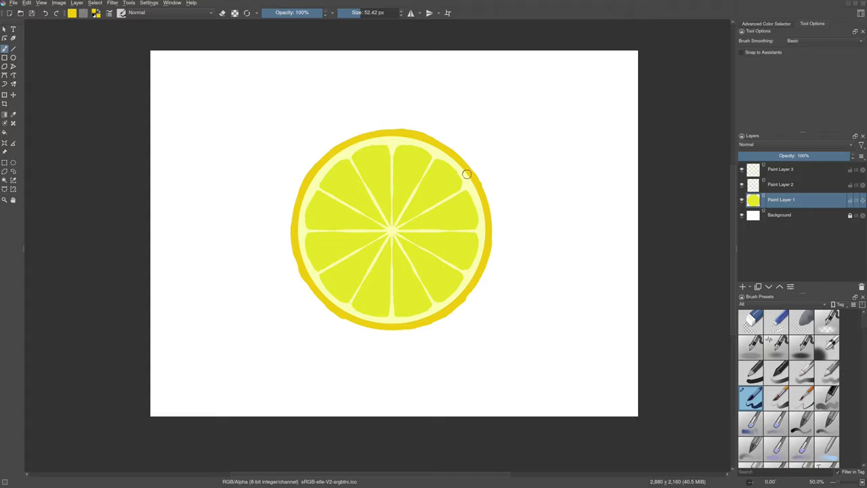
mouse_move(850, 387)
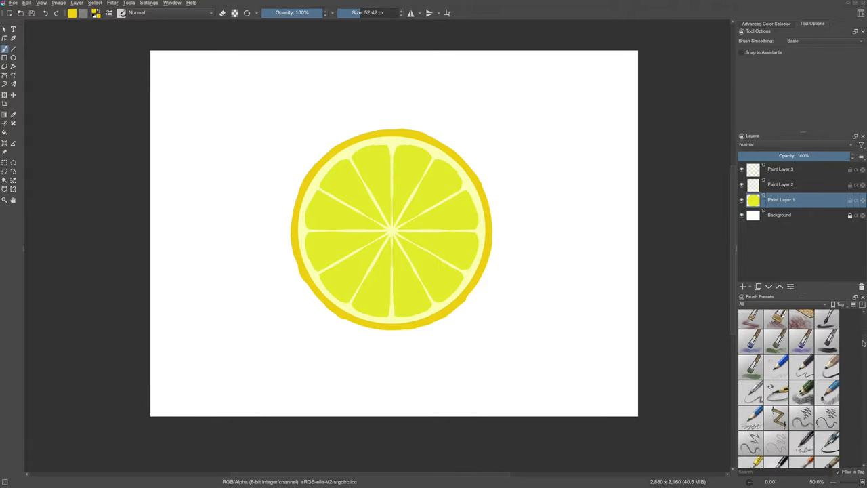
Soften the rind-to-pith edge on Paint Layer 2 with the Blender Blur brush
scroll(down, 3)
text(blen)
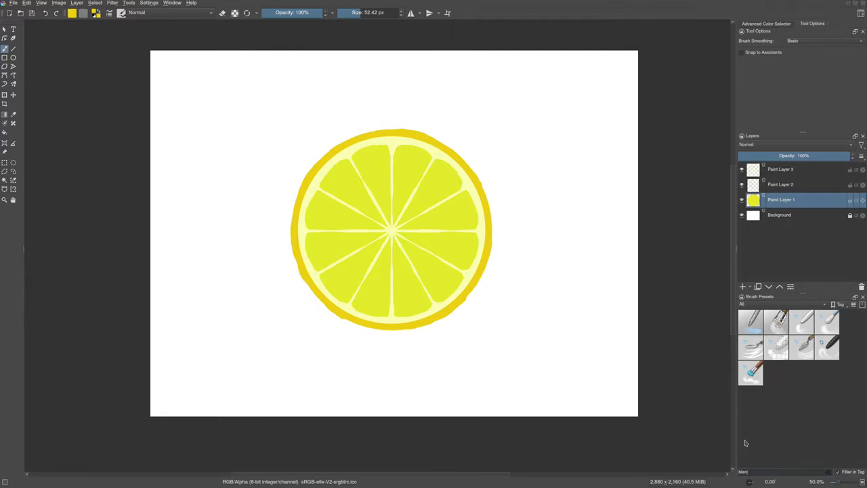
click(828, 322)
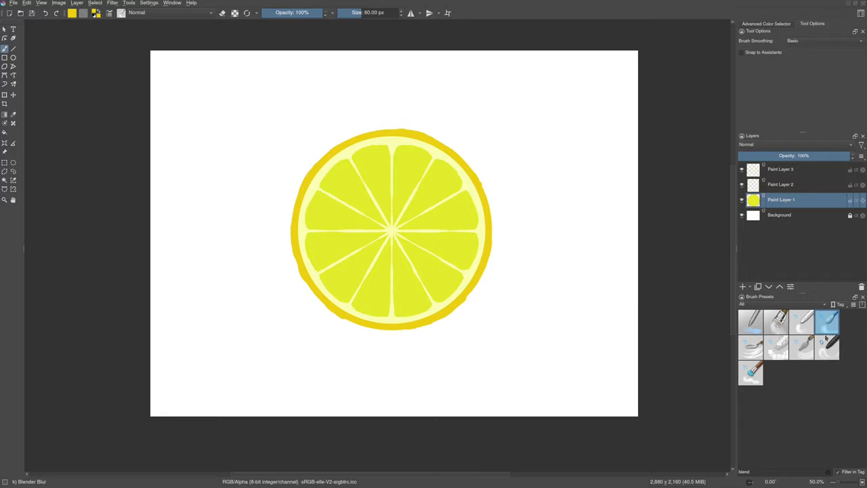
mouse_move(790, 269)
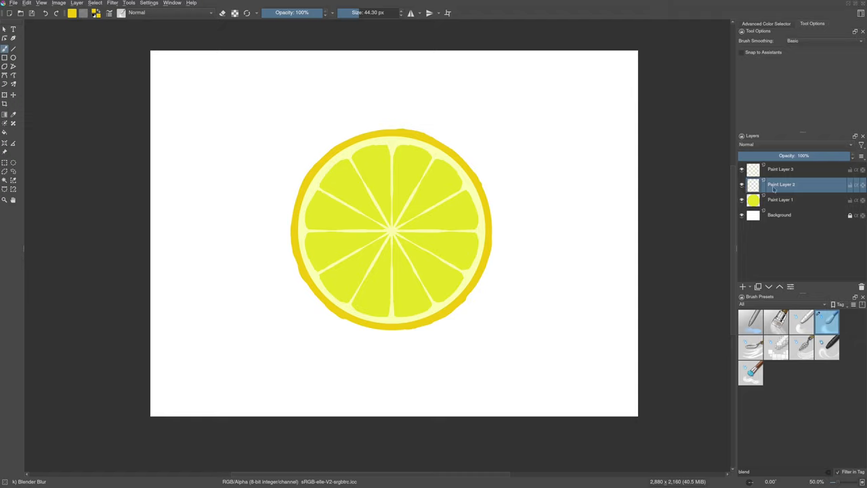
mouse_move(297, 233)
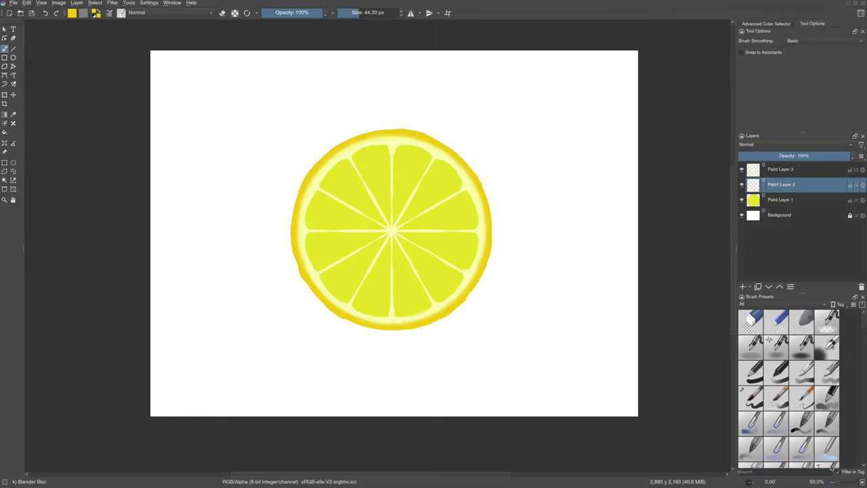
click(776, 399)
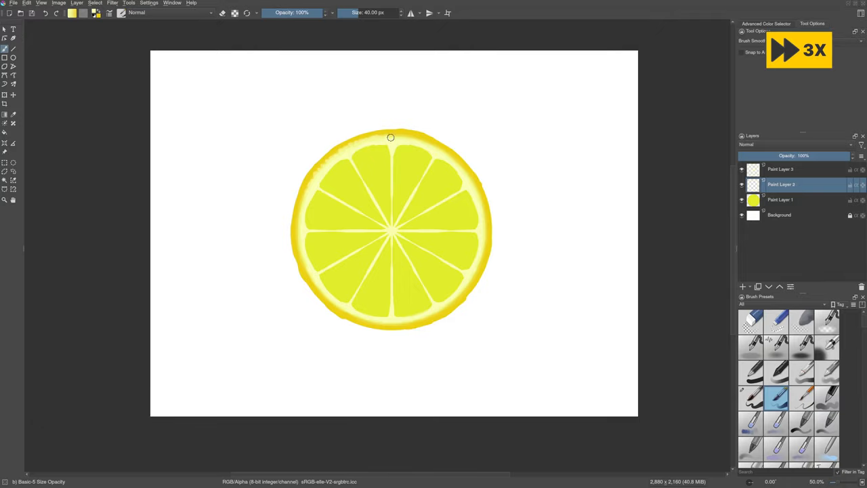
Dab small pale speckles along the top of the pith ring
drag(391, 137, 466, 178)
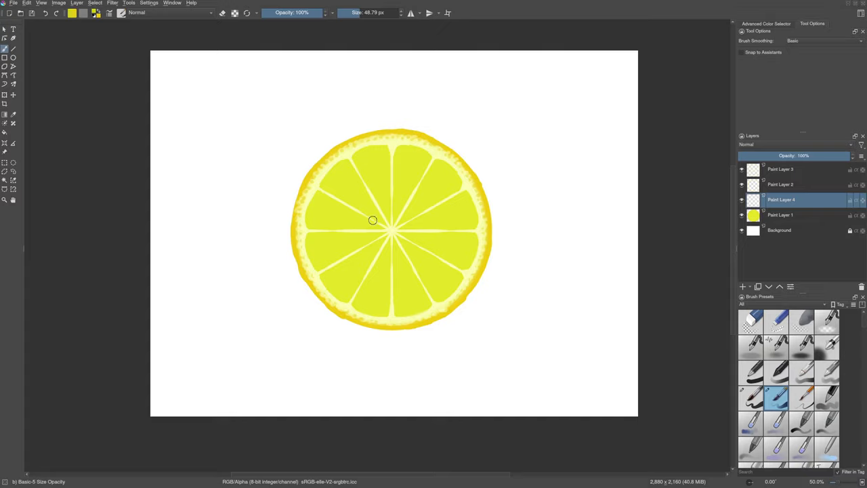
Paint mirrored deeper yellow-green pulp strokes into the lemon wedges with the Multibrush
key(k)
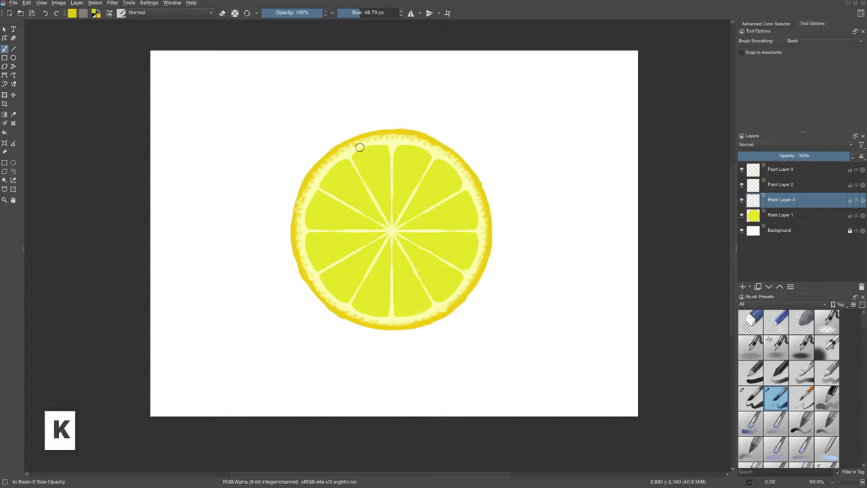
mouse_move(384, 183)
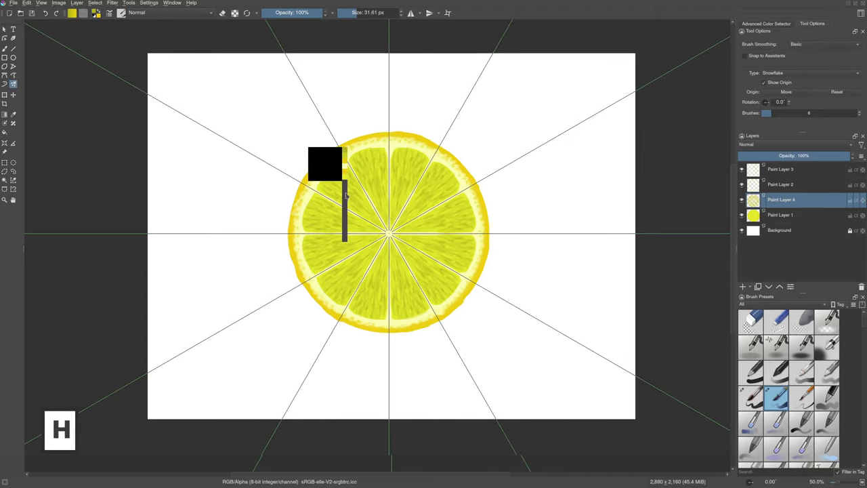
mouse_move(346, 182)
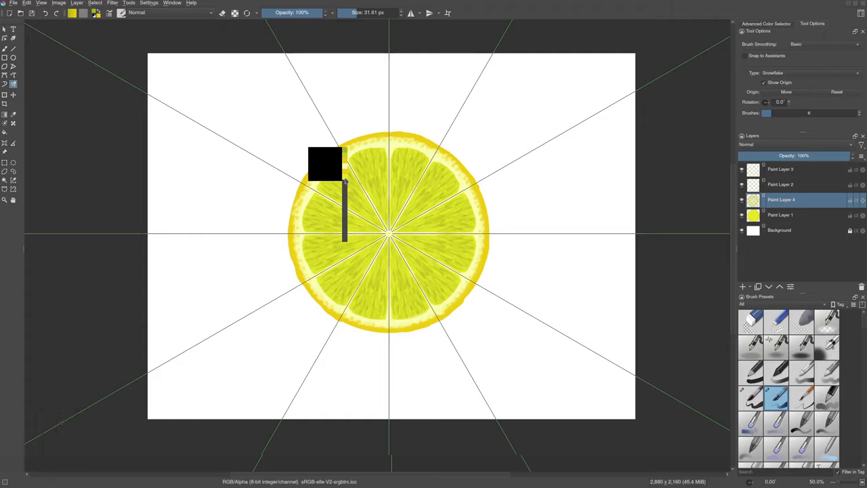
mouse_move(346, 180)
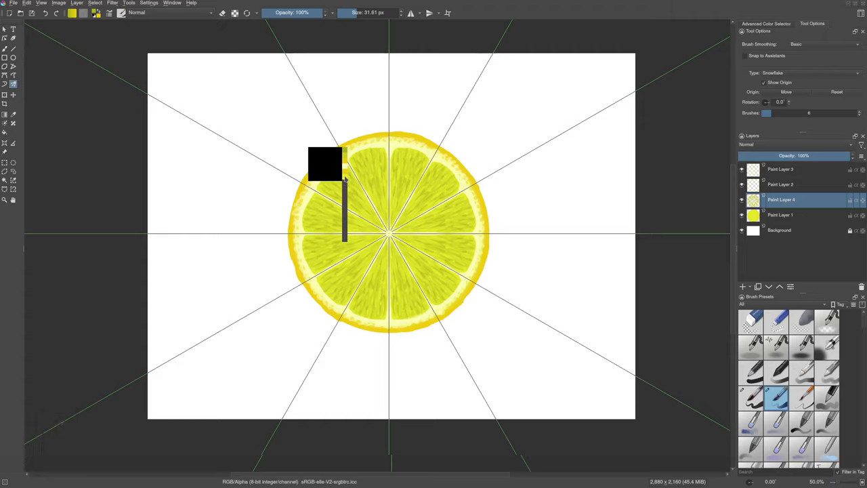
click(345, 176)
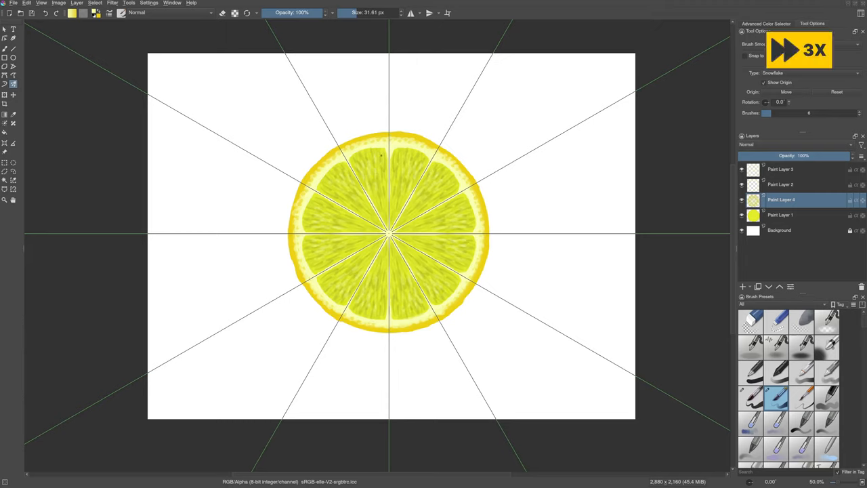
click(367, 290)
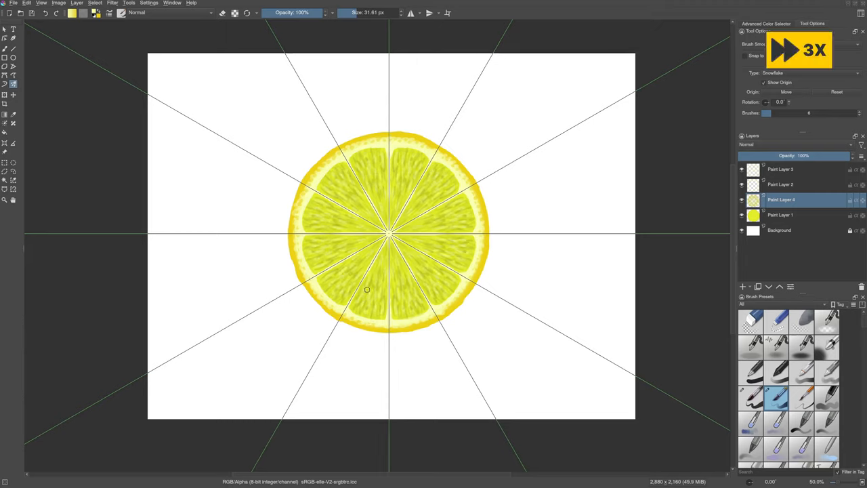
click(410, 183)
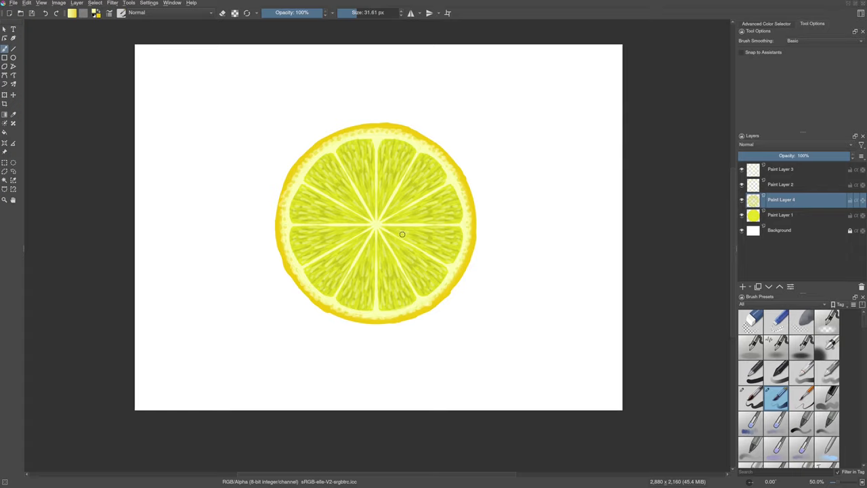
mouse_move(412, 227)
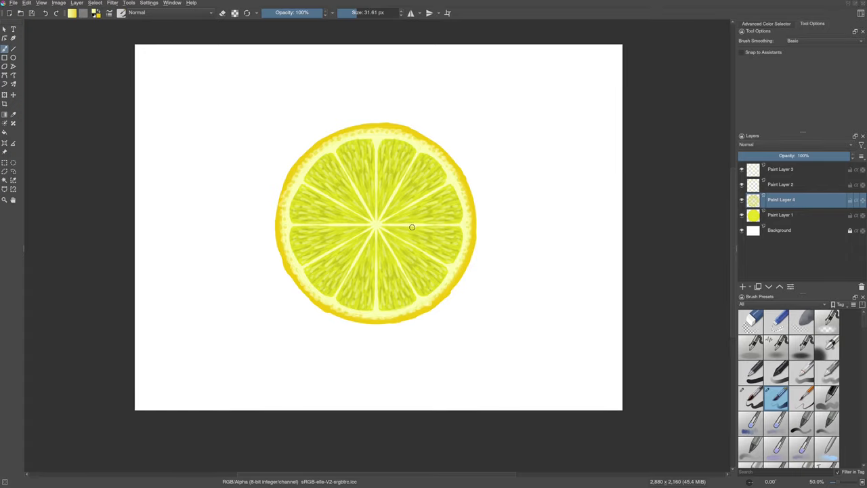
Switch to eraser mode to clean up the wedge dividers on Paint Layer 3
key(r)
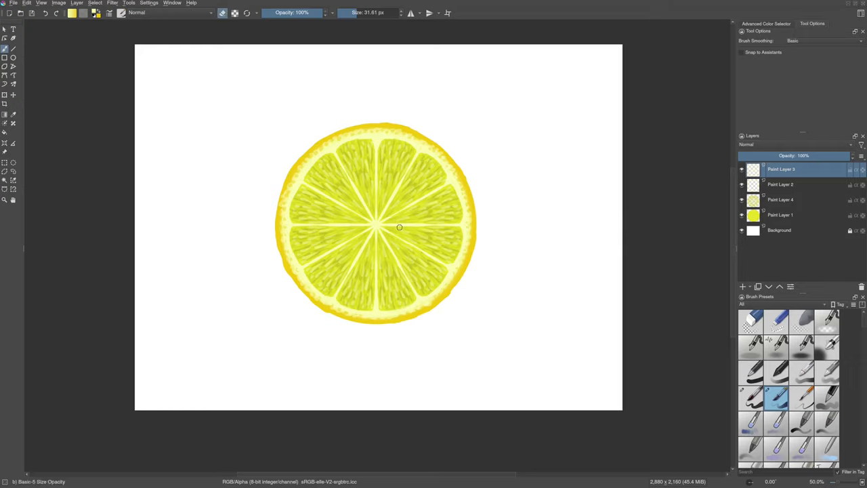
key(e)
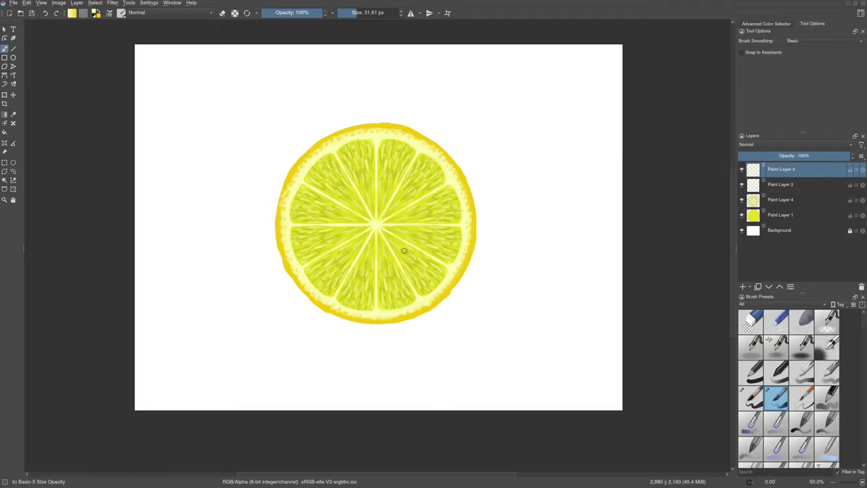
Fill Paint Layer 1 with a radial gradient lightest at the lemon's centre, then deselect
click(780, 215)
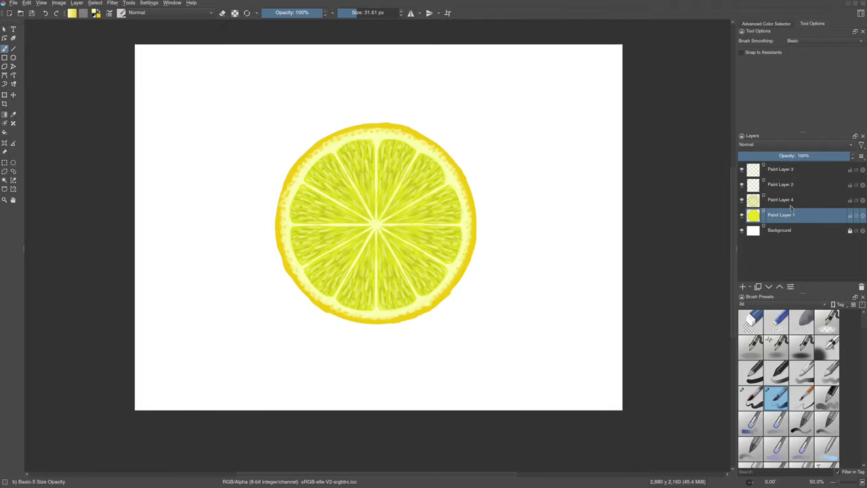
mouse_move(239, 214)
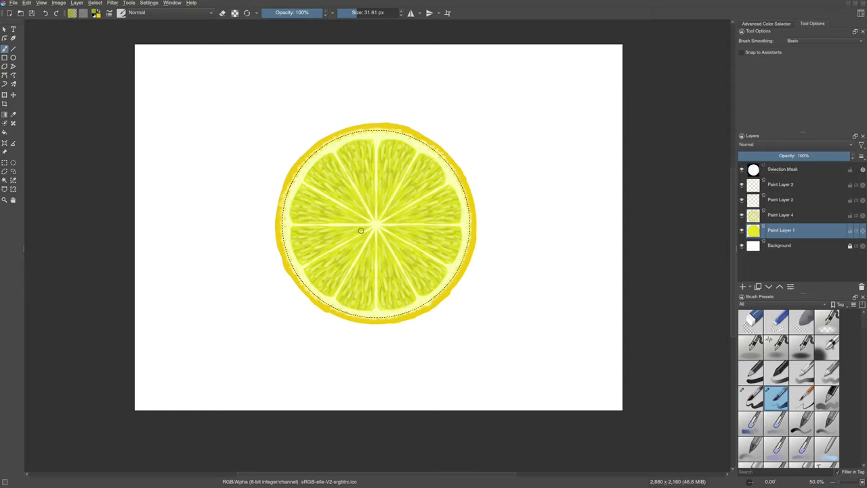
key(g)
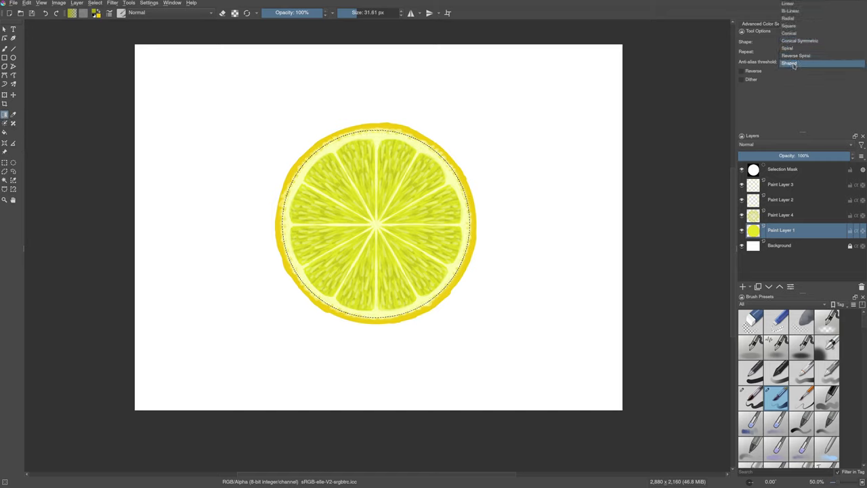
click(789, 63)
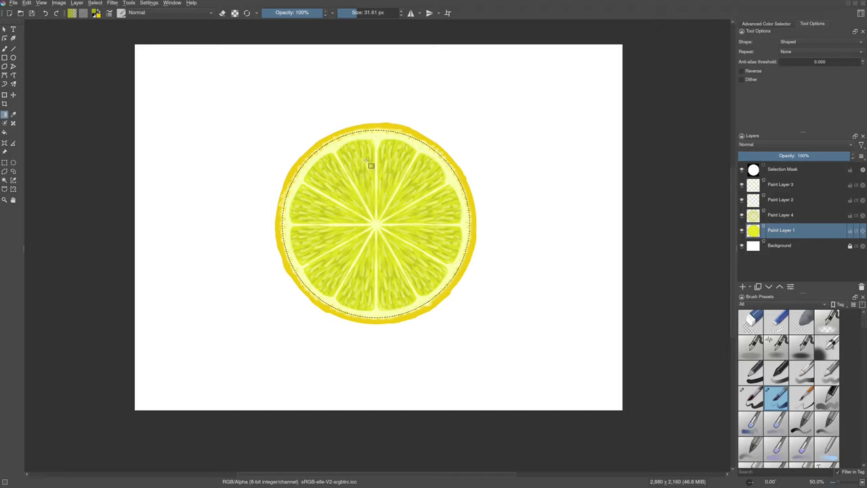
mouse_move(382, 147)
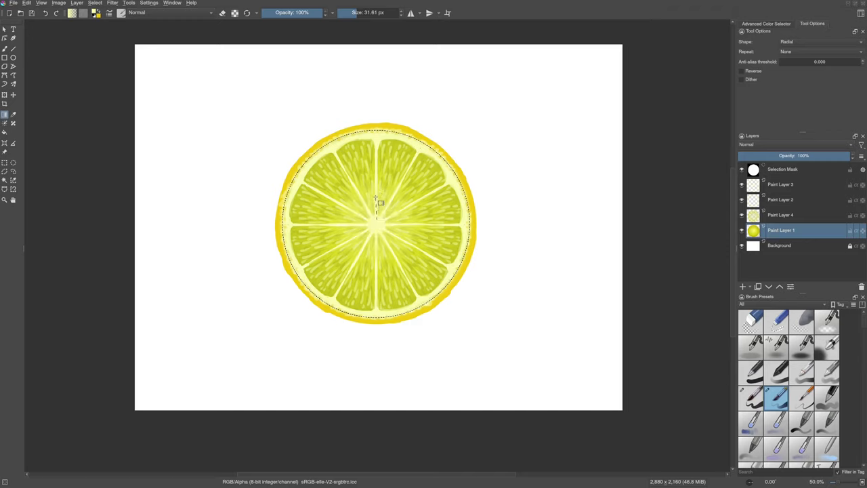
key(ctrl+shift+a)
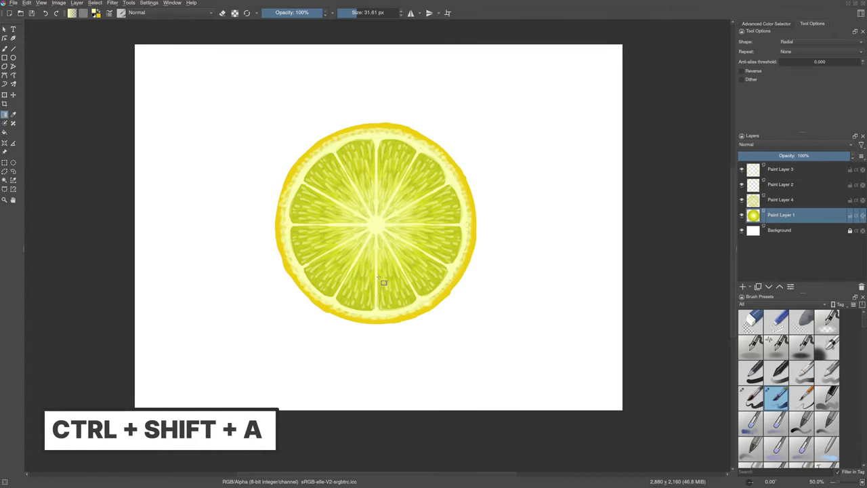
Deselect and lower highlight Paint Layer 5's opacity to about 61%
key(ctrl+shift+a)
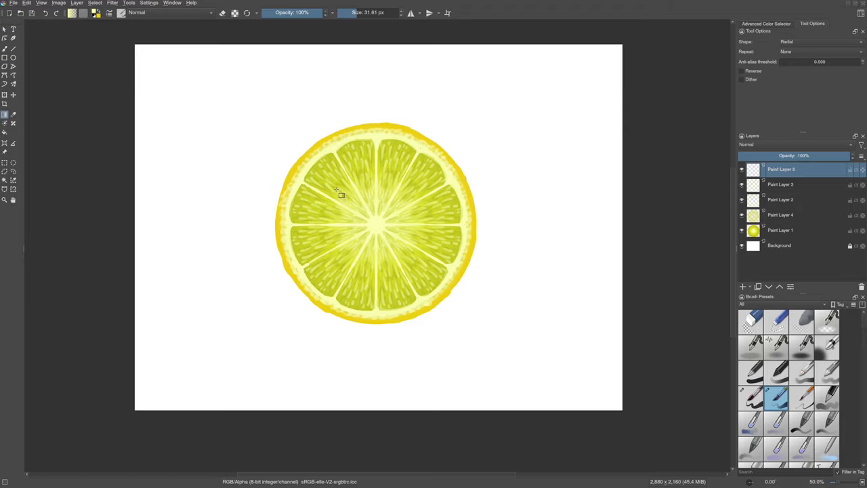
mouse_move(307, 269)
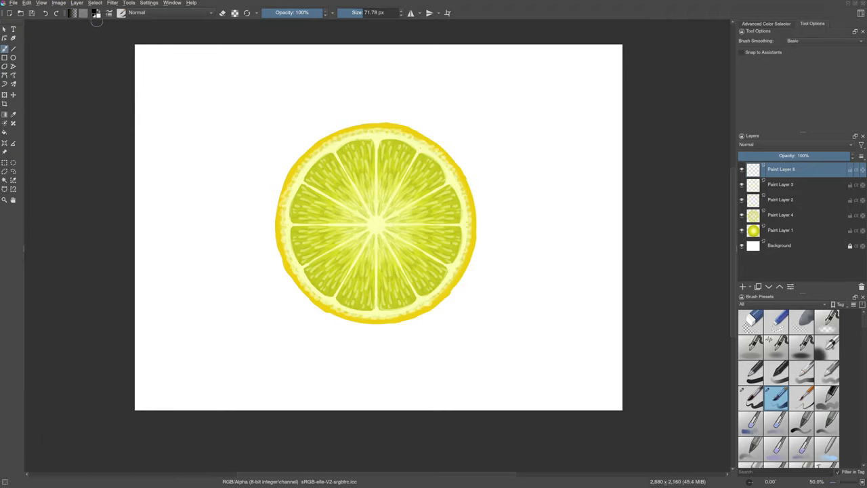
mouse_move(346, 248)
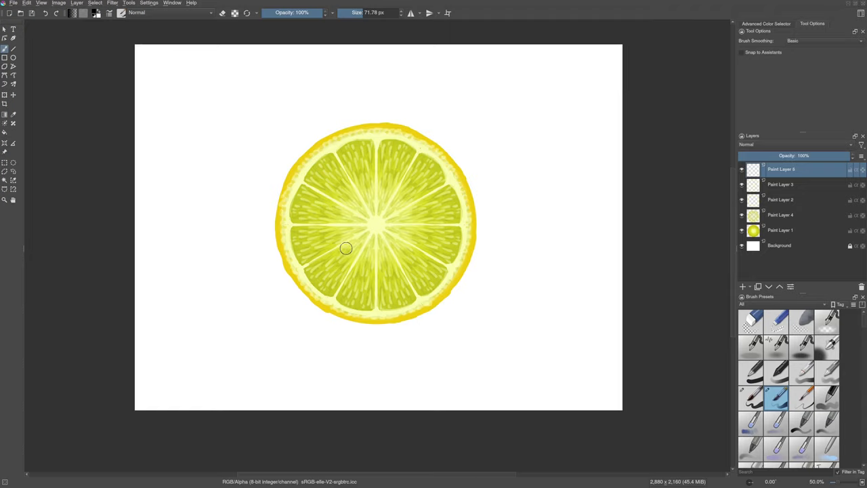
key(x)
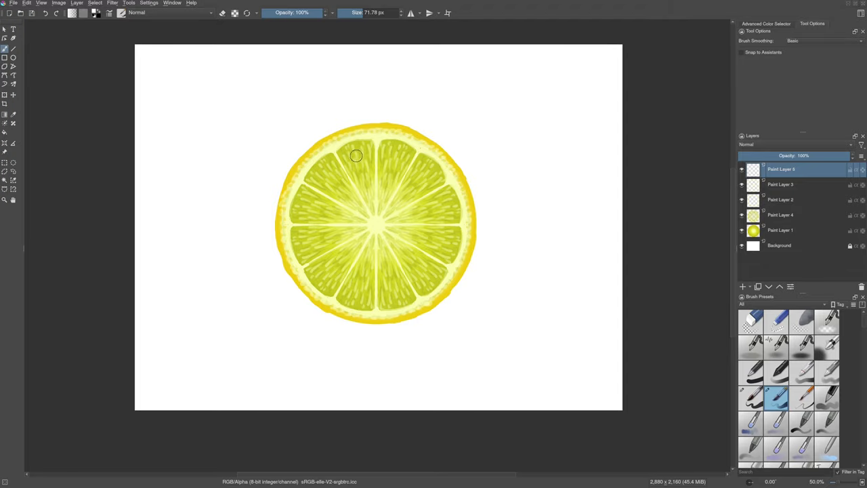
mouse_move(348, 154)
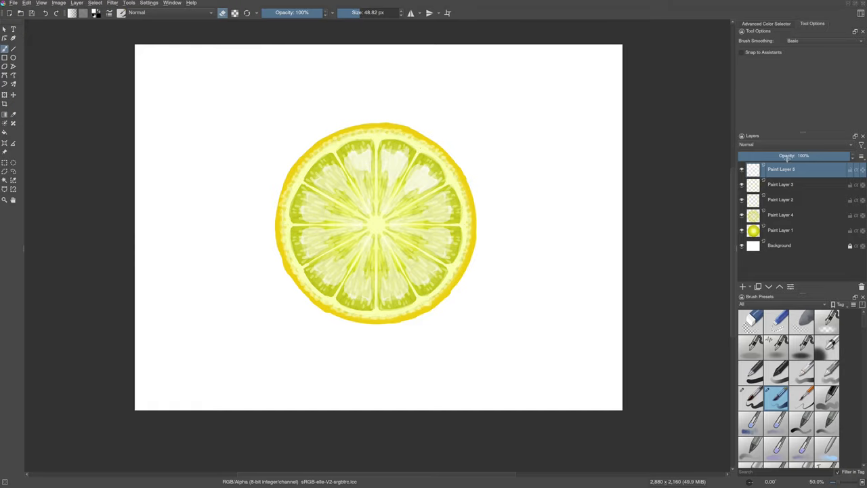
drag(834, 156, 786, 156)
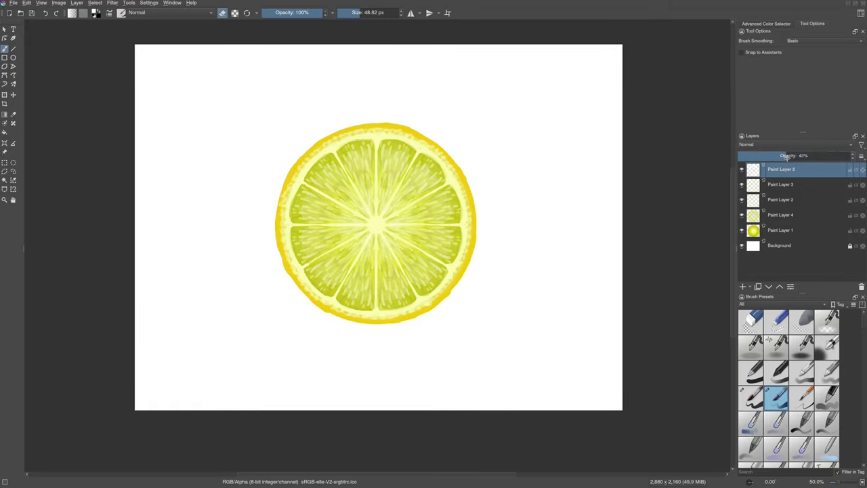
drag(786, 156, 810, 156)
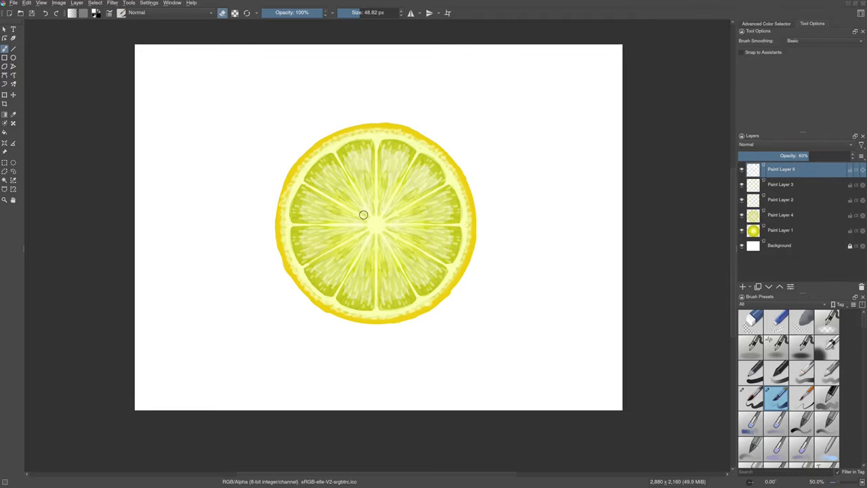
mouse_move(385, 221)
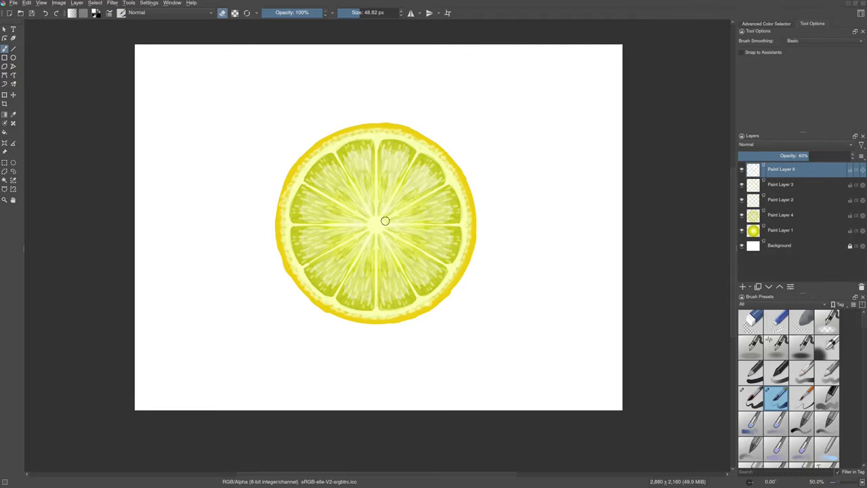
Add a new layer and dab small dark seeds around the slice centre
click(781, 184)
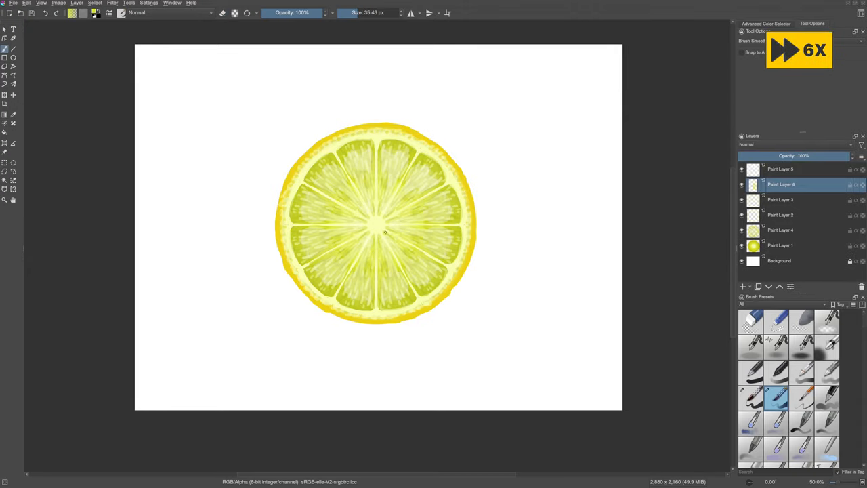
click(384, 232)
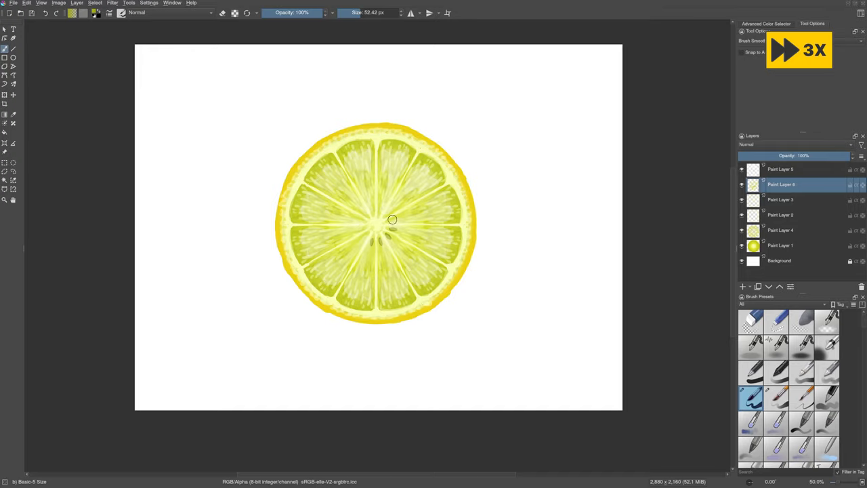
mouse_move(372, 208)
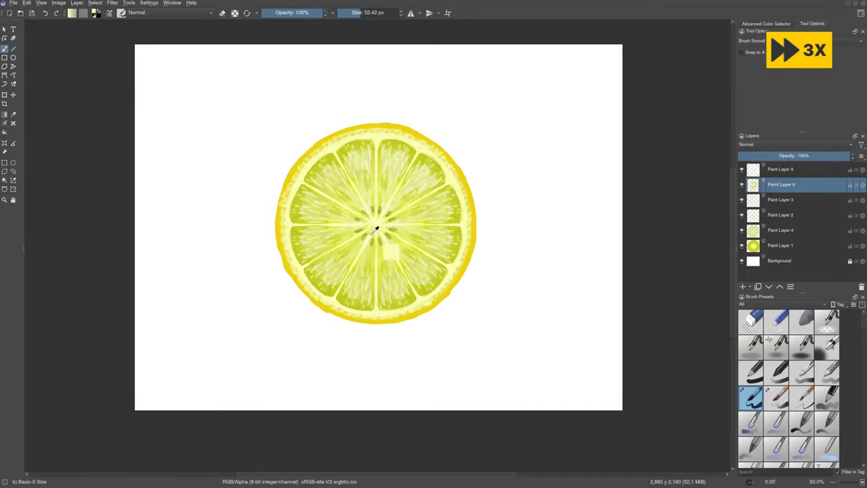
click(379, 237)
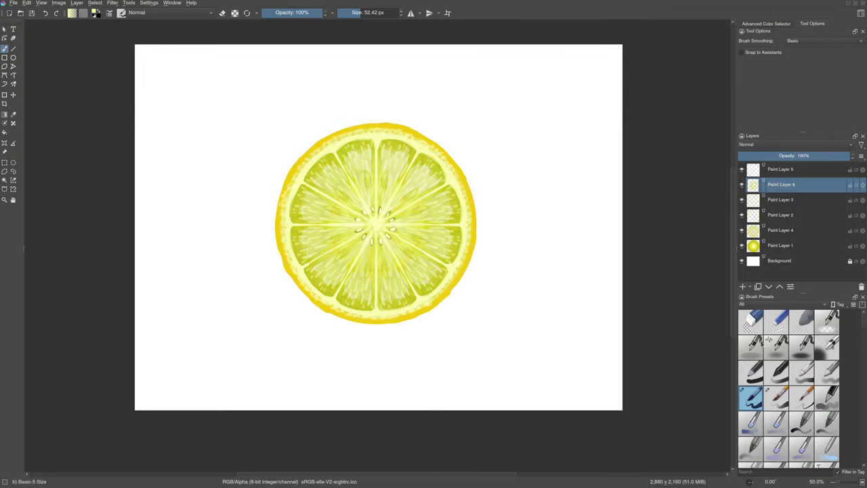
Select Paint Layers 1 through 5 and merge them with Ctrl+E
click(778, 398)
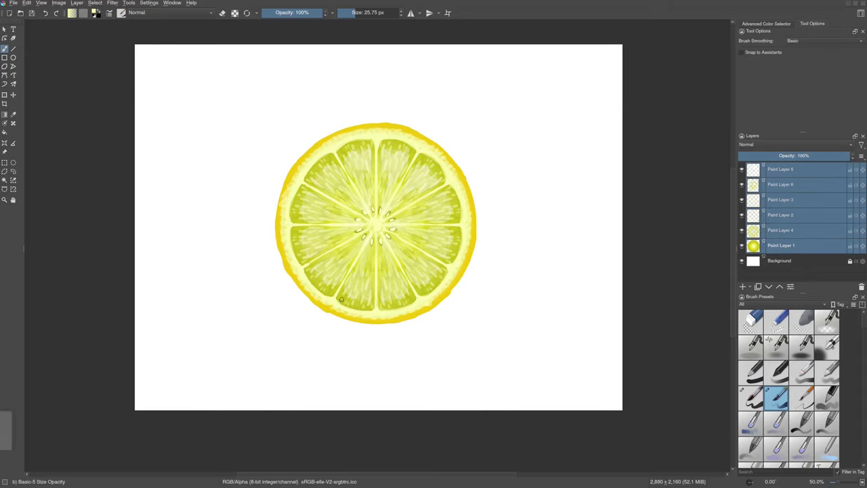
key(ctrl+e)
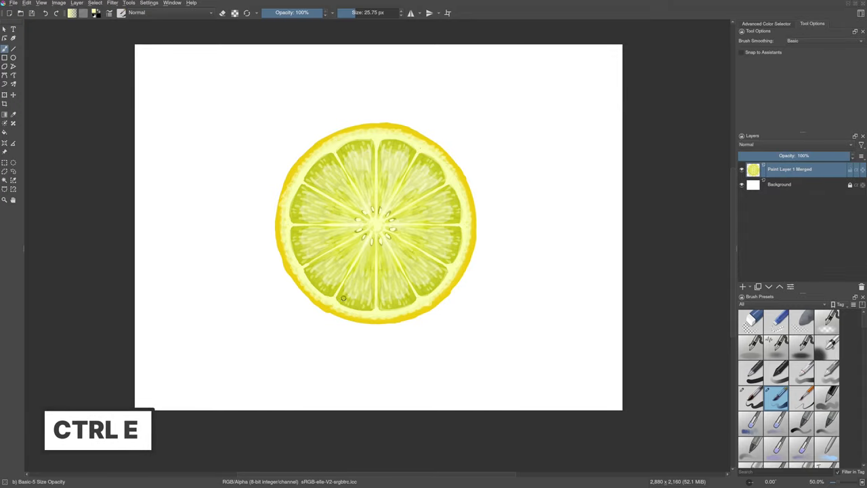
key(ctrl+e)
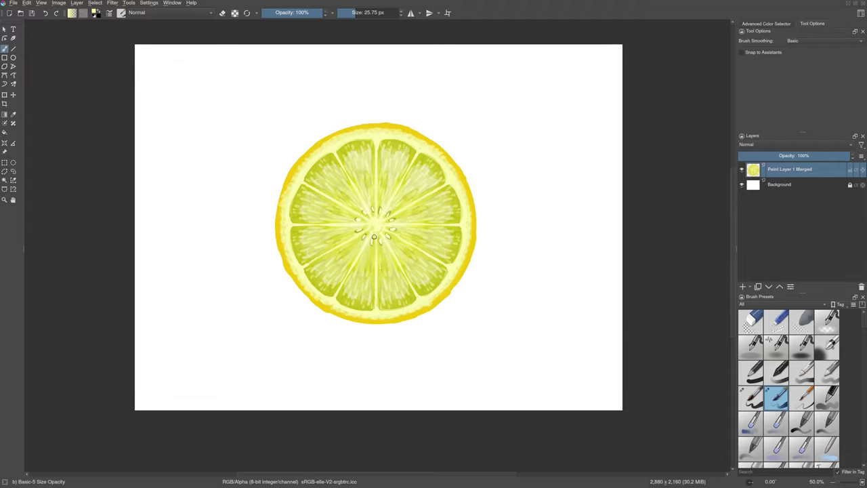
mouse_move(596, 199)
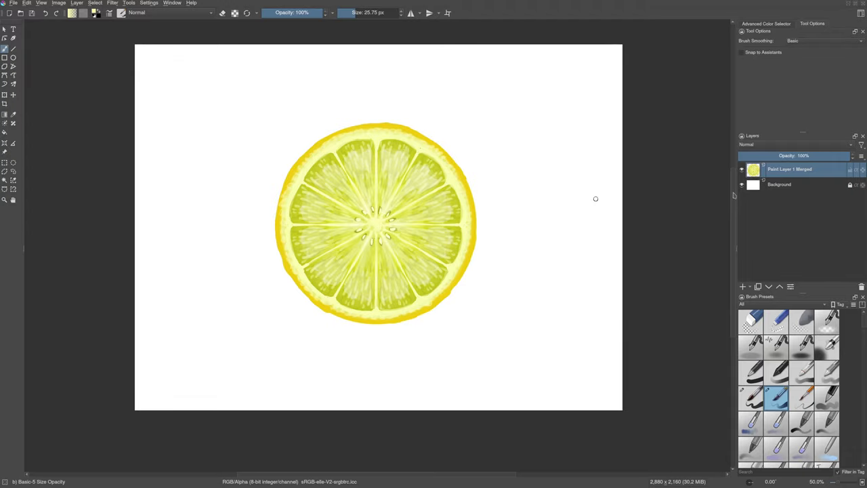
Enable a Drop Shadow layer style on the merged slice with a blue-purple colour
right_click(789, 169)
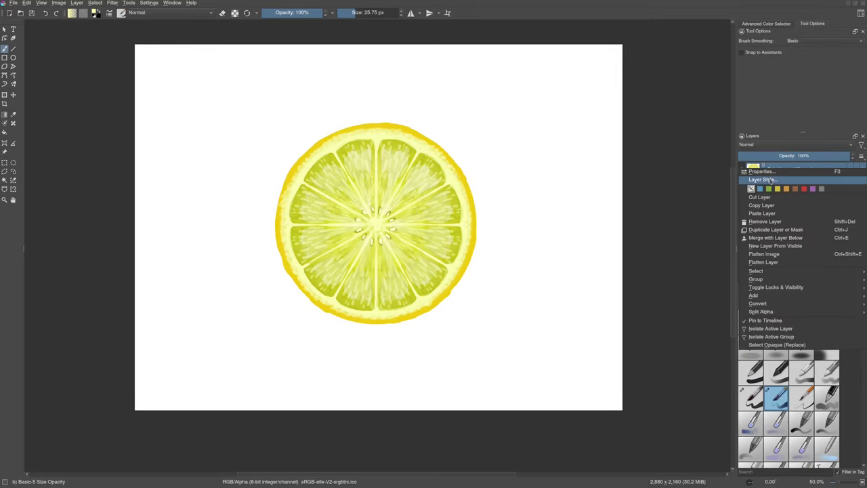
click(762, 179)
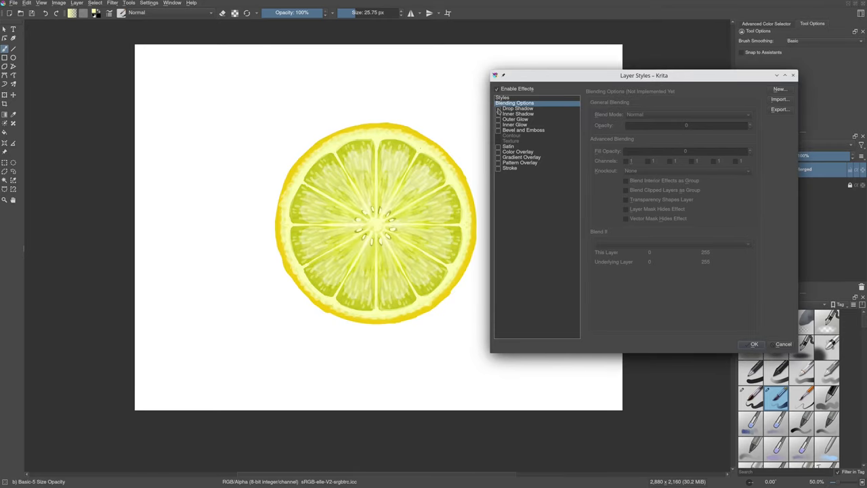
click(517, 108)
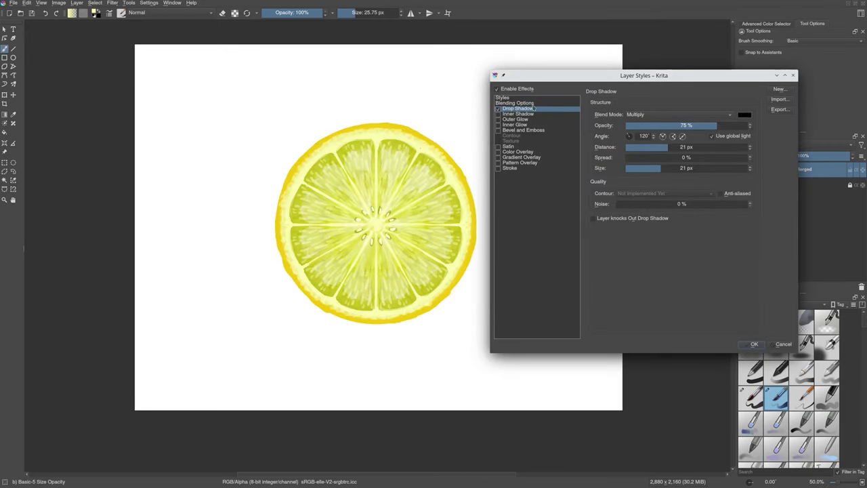
click(744, 114)
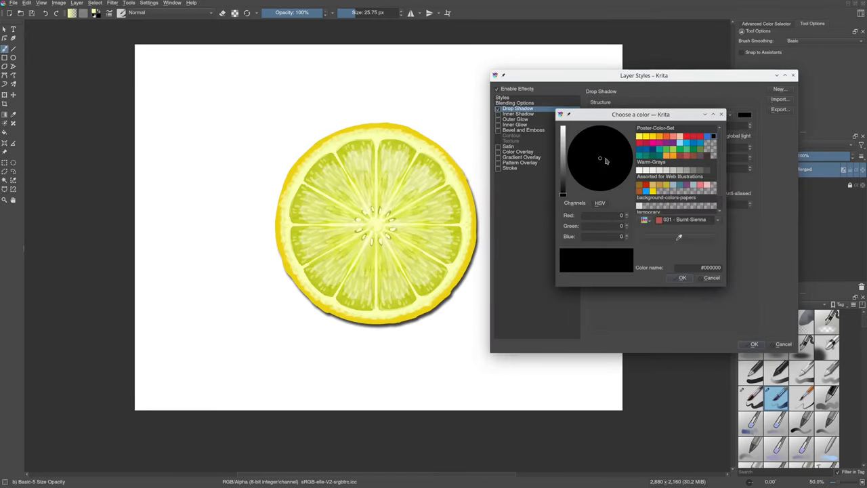
click(606, 181)
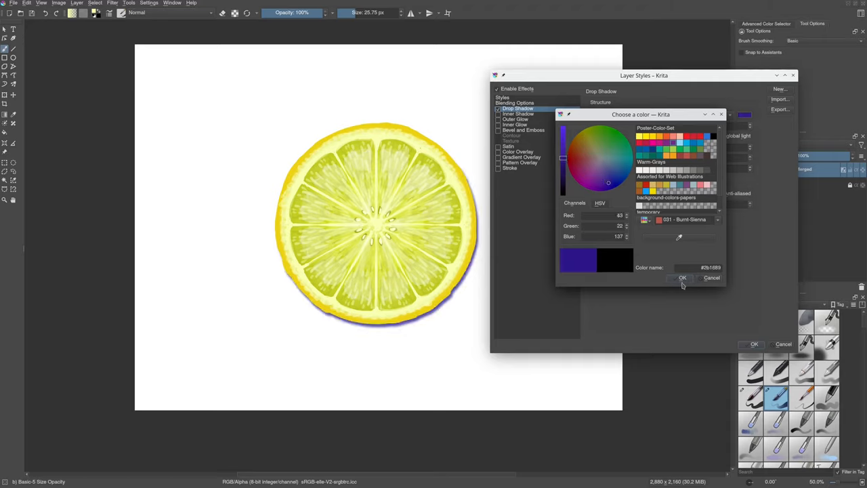
click(683, 278)
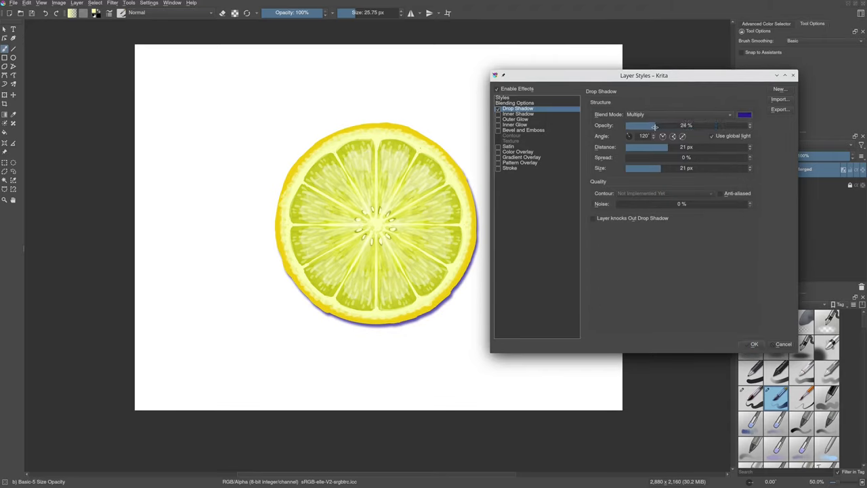
Set the shadow to about 30% opacity, spread 20% and a larger, softer size
drag(654, 125, 644, 126)
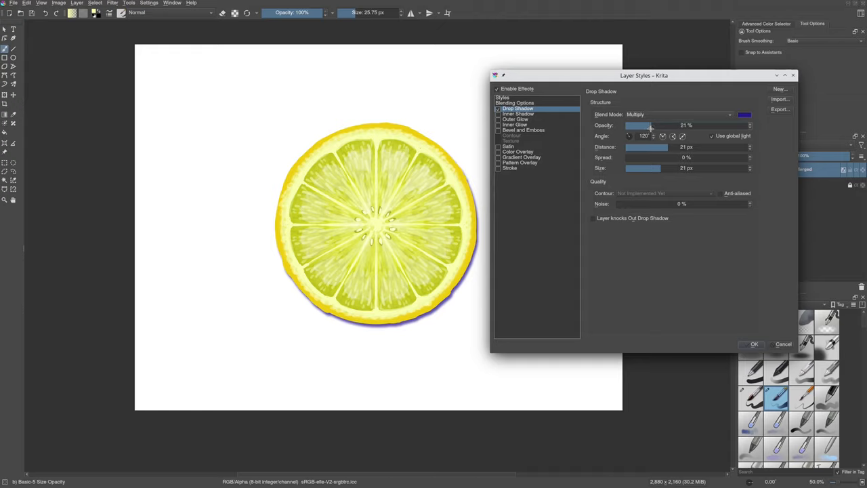
drag(647, 125, 659, 125)
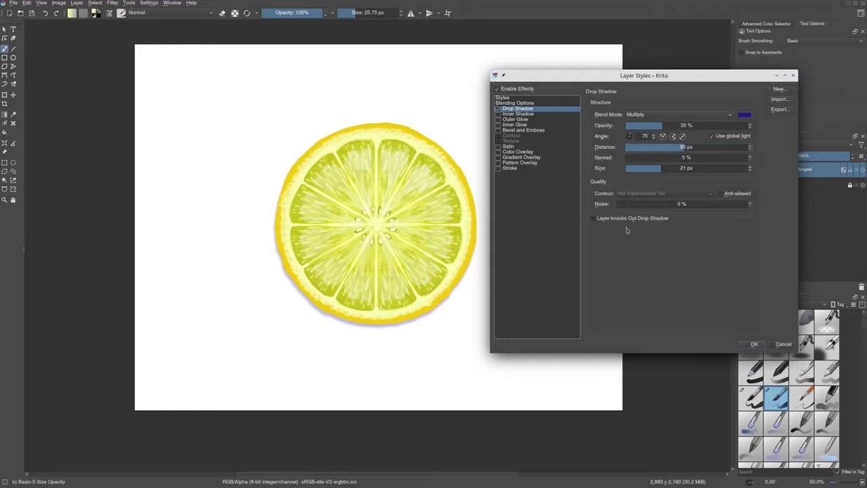
drag(630, 157, 649, 158)
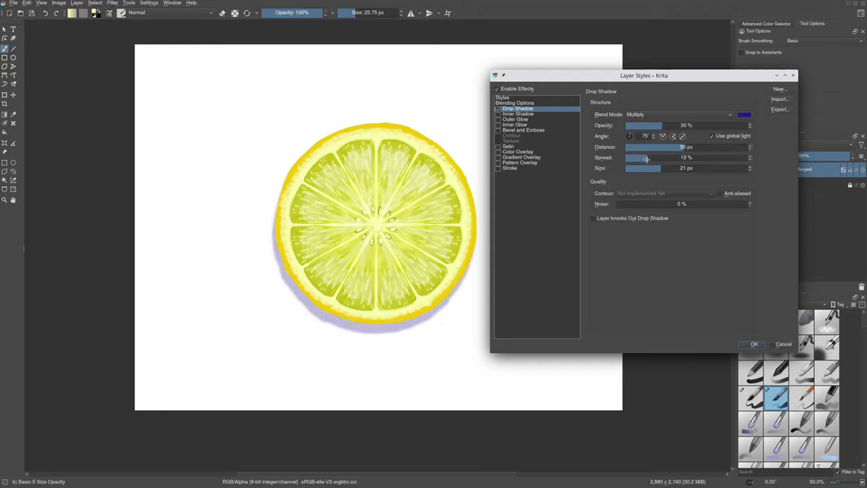
drag(645, 157, 663, 168)
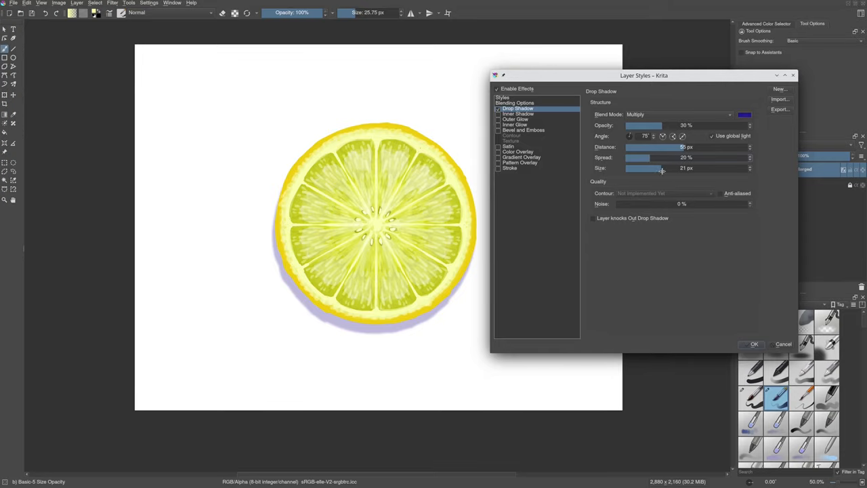
drag(663, 168, 672, 168)
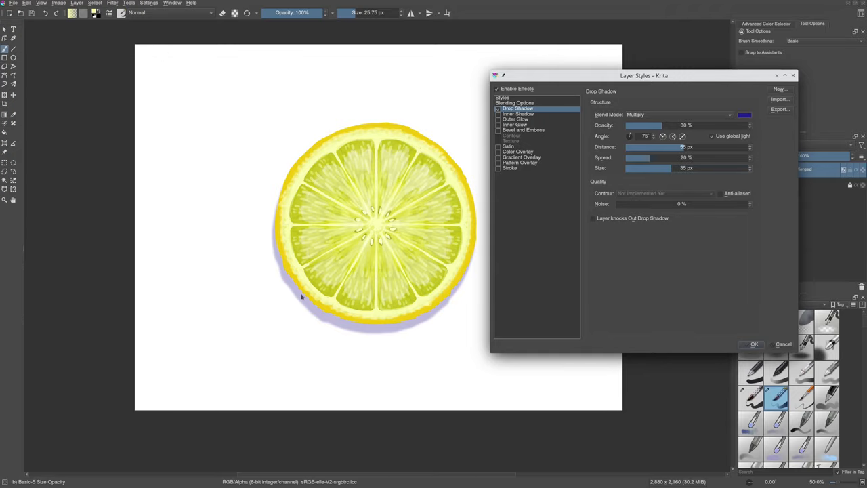
mouse_move(693, 317)
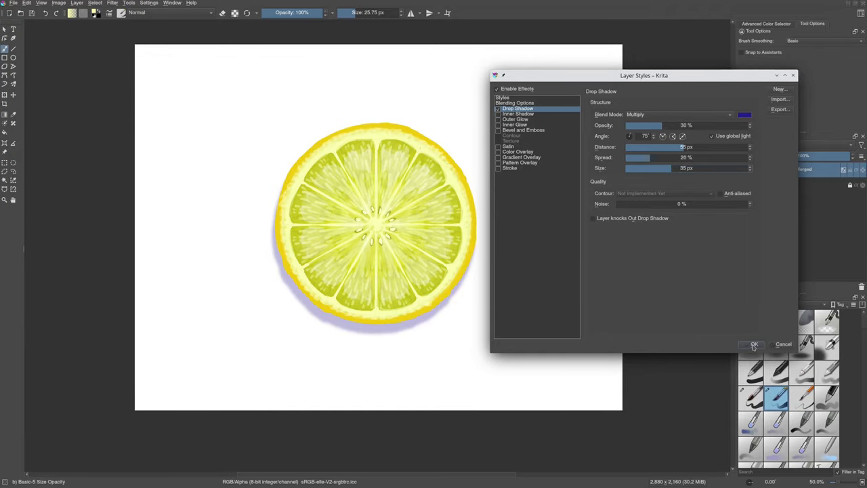
Apply the drop shadow and duplicate the lemon slice layer
click(754, 344)
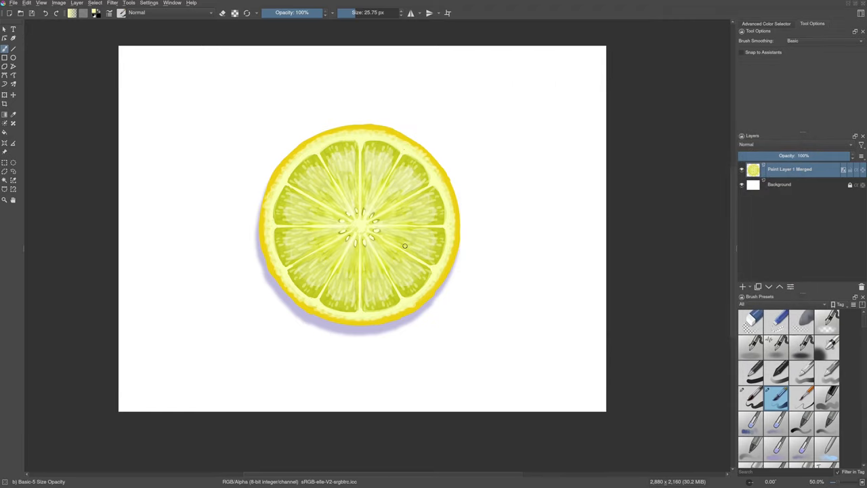
mouse_move(401, 247)
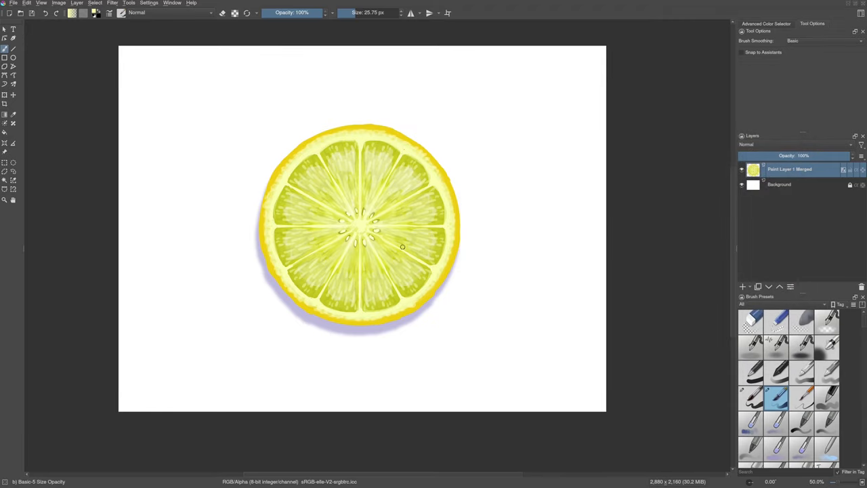
key(ctrl+j)
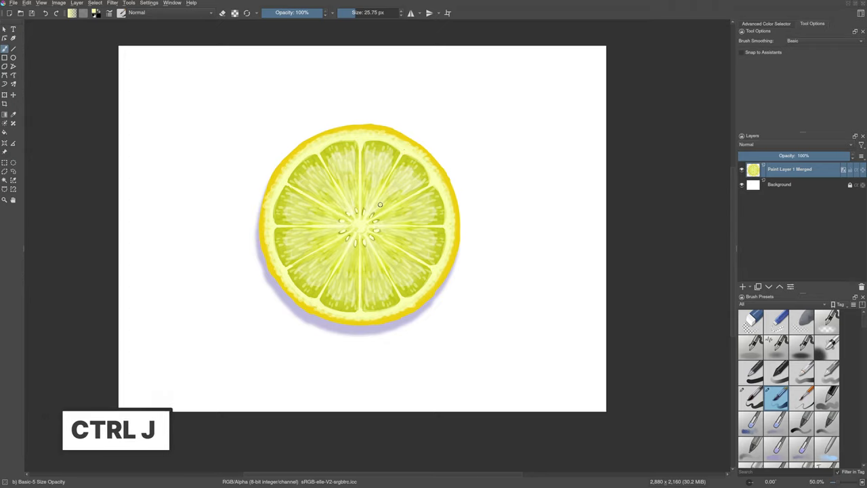
key(ctrl+j)
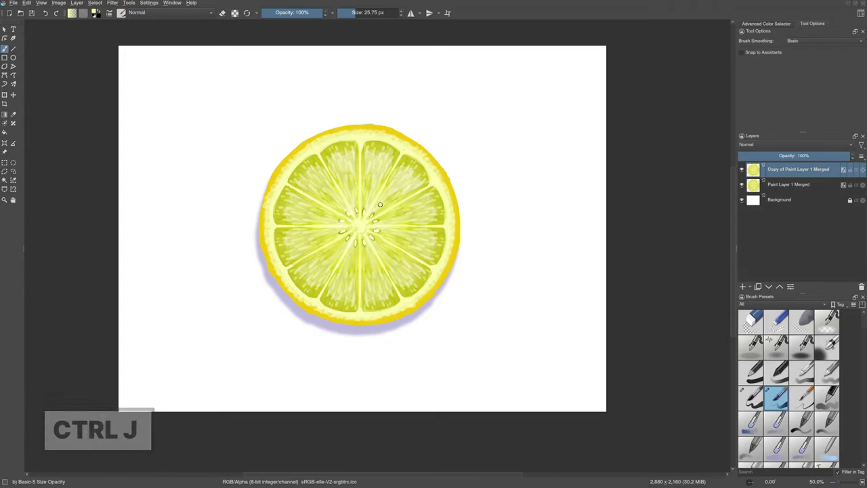
key(ctrl+j)
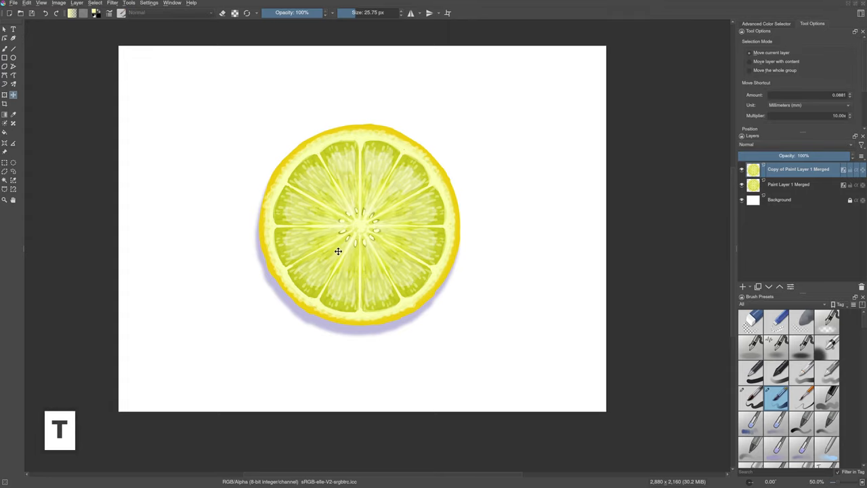
mouse_move(348, 226)
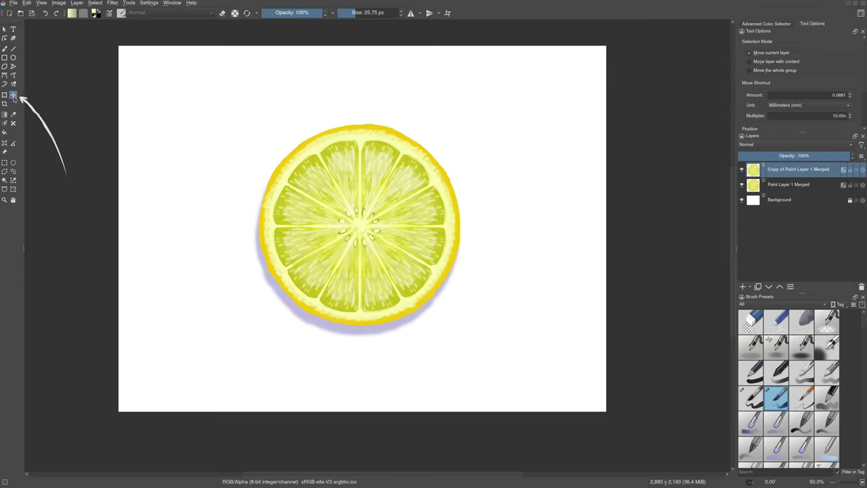
Drag the duplicated slice right so it overlaps the original
drag(359, 230, 406, 222)
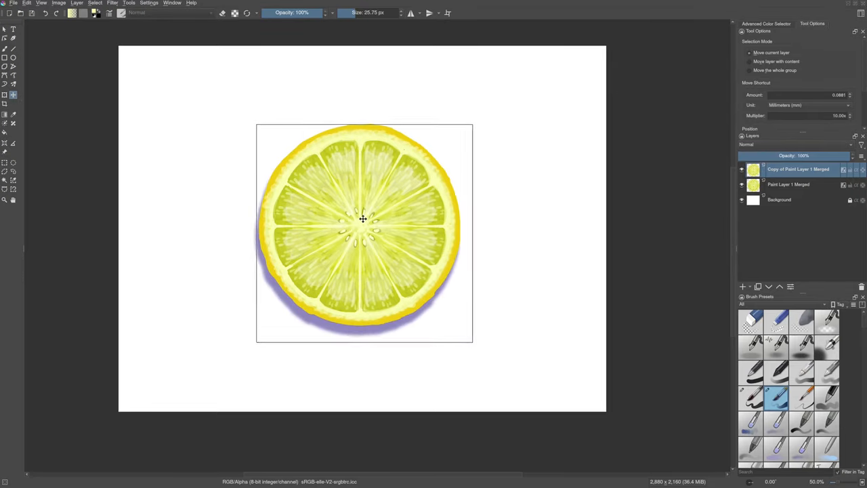
drag(363, 218, 419, 215)
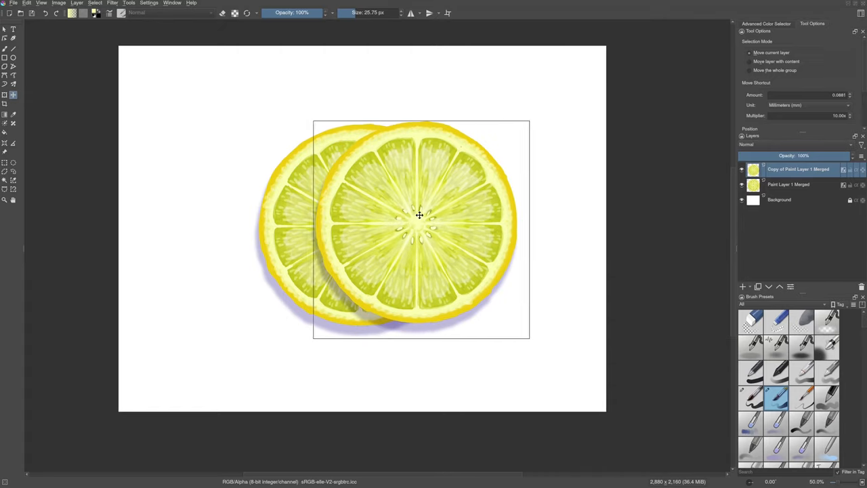
drag(419, 215, 433, 231)
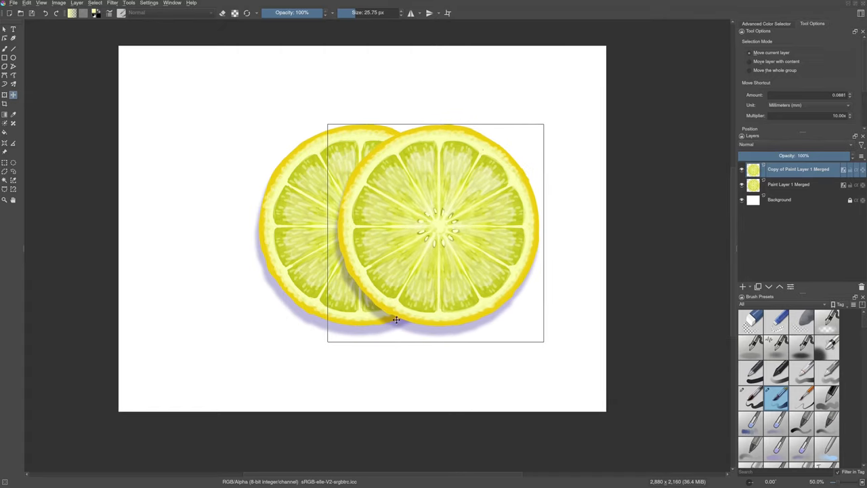
key(ctrl+r)
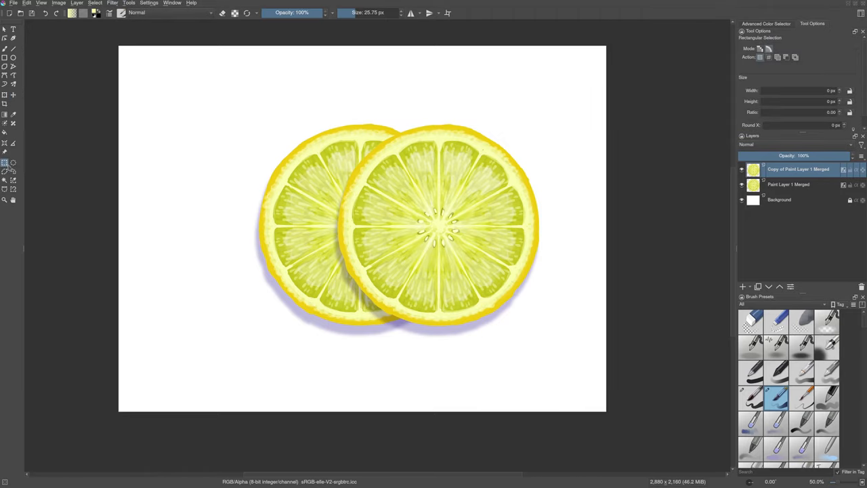
Select the copied slice's left half for a transparency mask
drag(319, 88, 445, 366)
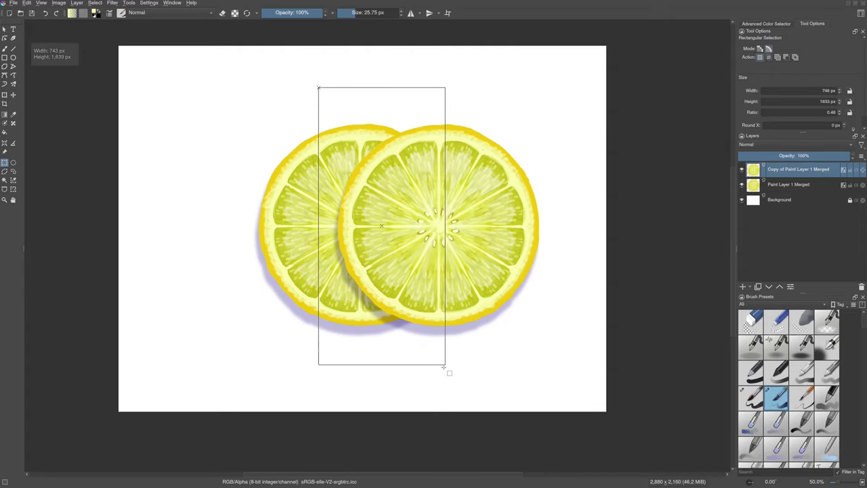
drag(450, 374, 441, 380)
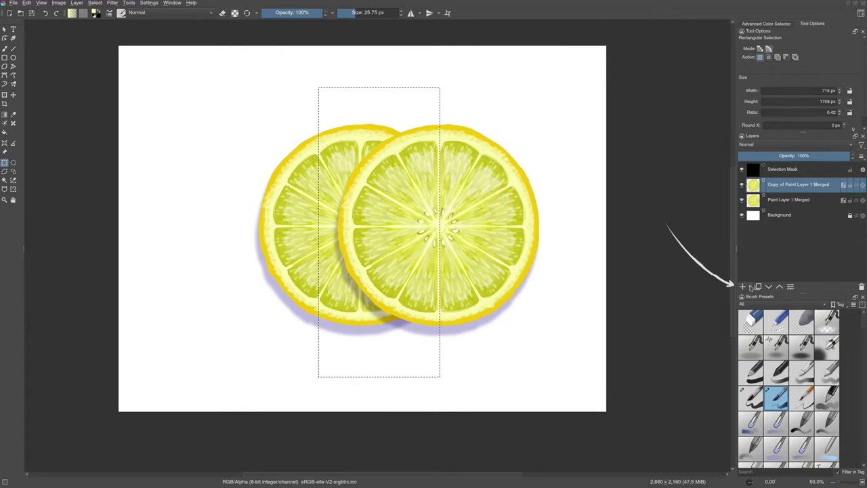
click(744, 286)
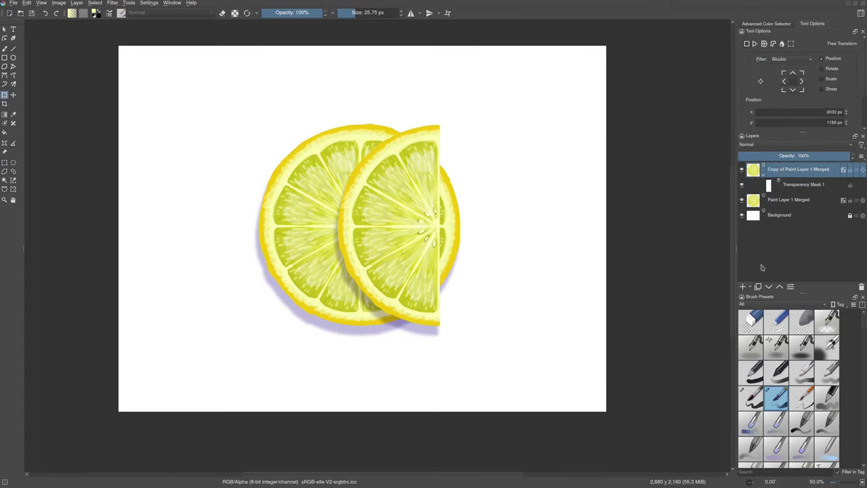
Add a Transform Mask to the half slice and start rotating and moving it
click(743, 286)
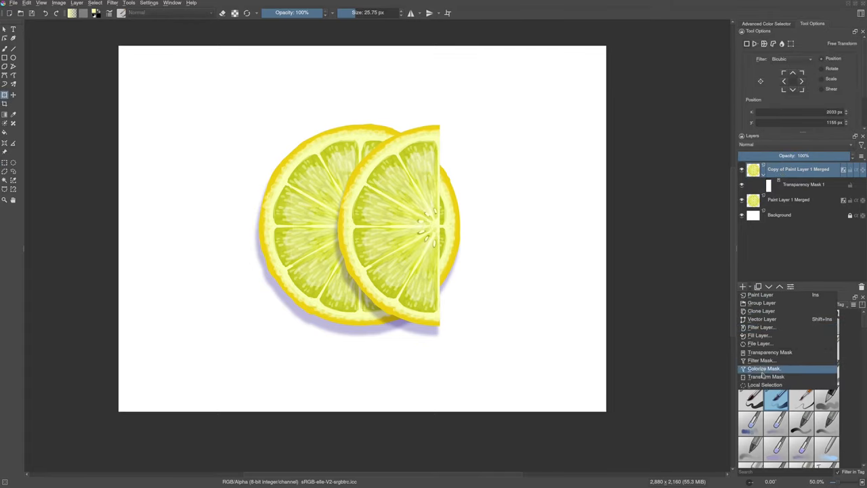
click(767, 376)
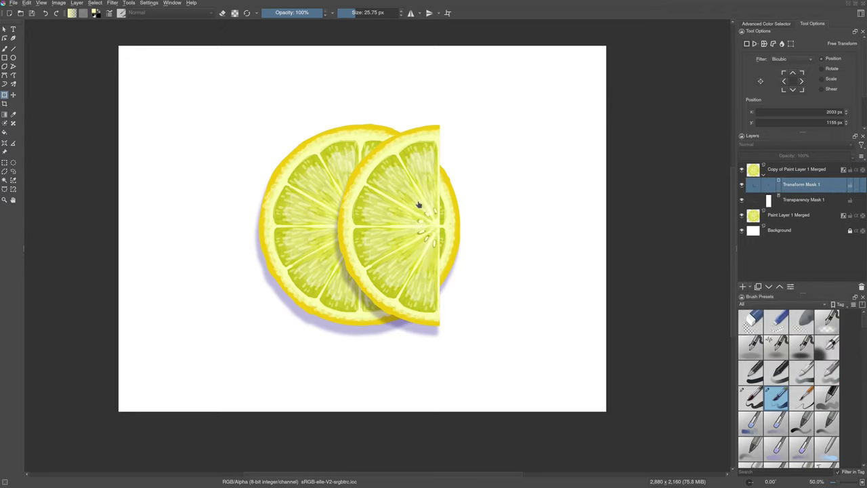
key(ctrl+t)
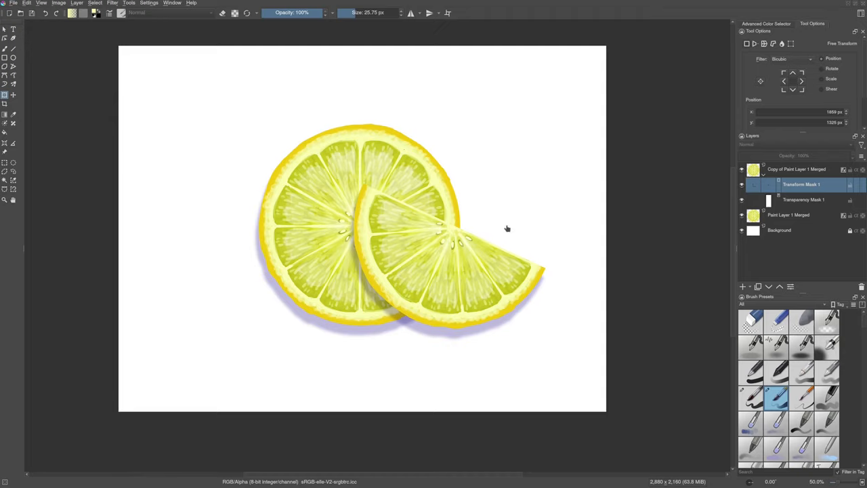
Save the artwork with the file name 'lemon'
key(ctrl+s)
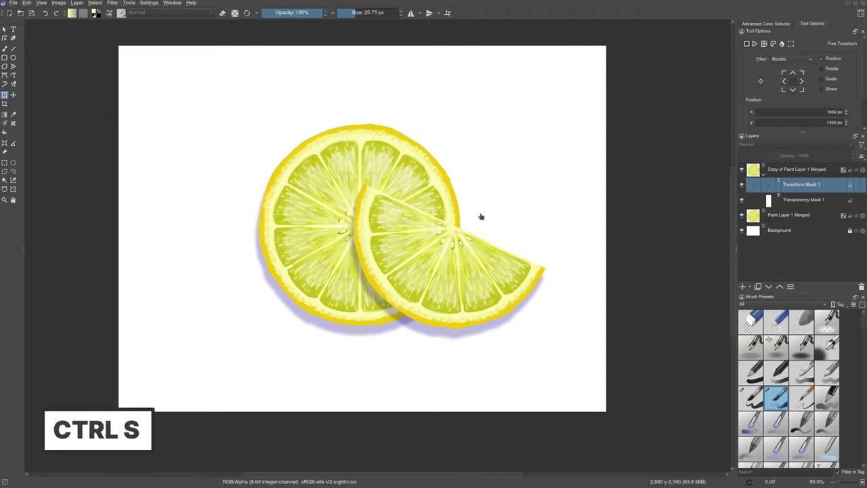
key(ctrl+s)
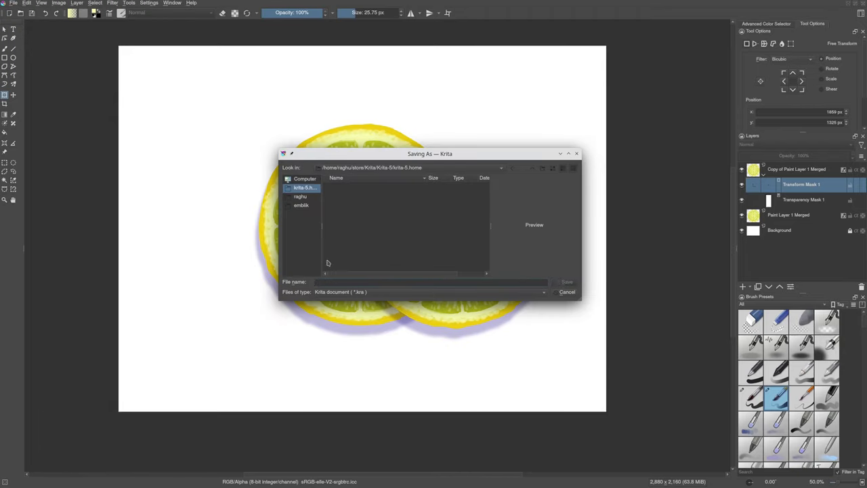
text(lemon.kra)
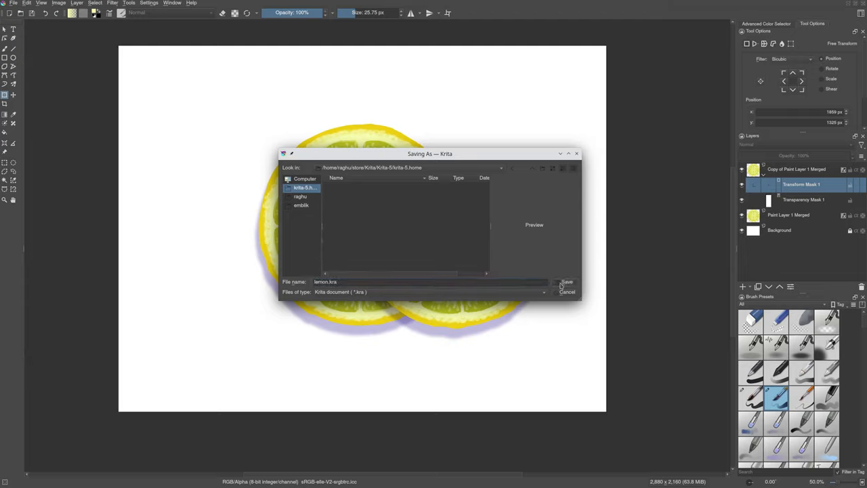
click(567, 282)
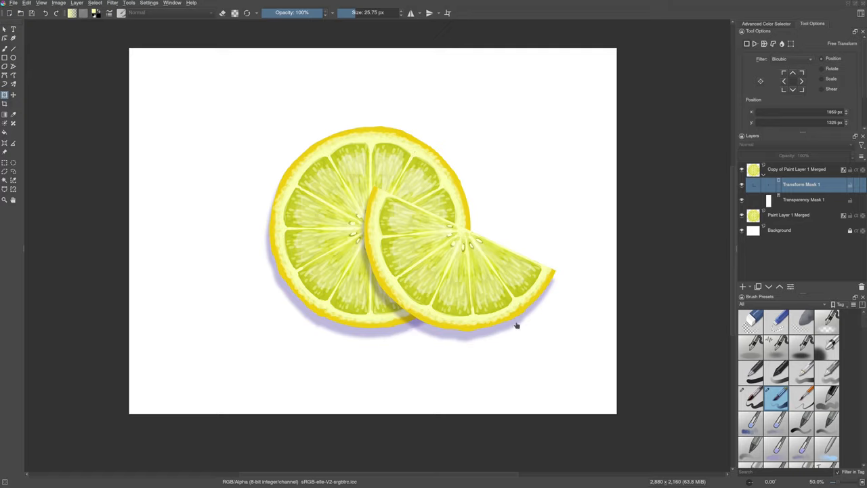
mouse_move(802, 429)
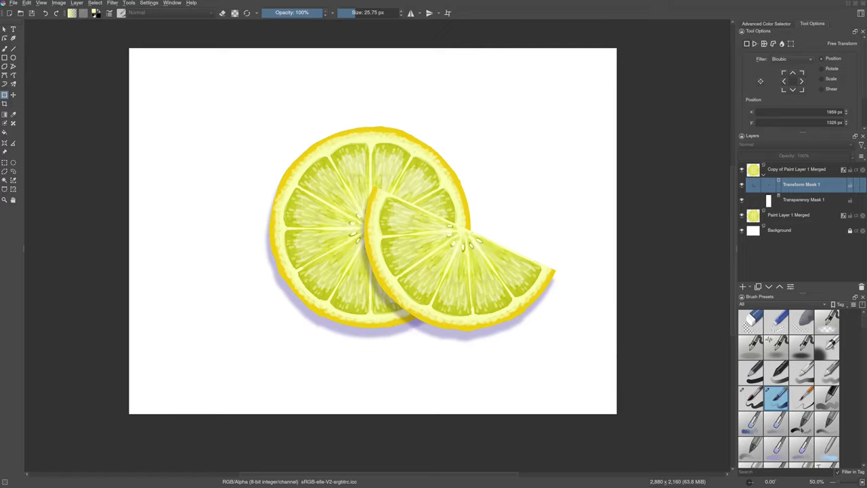
Choose the Basic tip gaussian brush and add a new paint layer on top
click(801, 424)
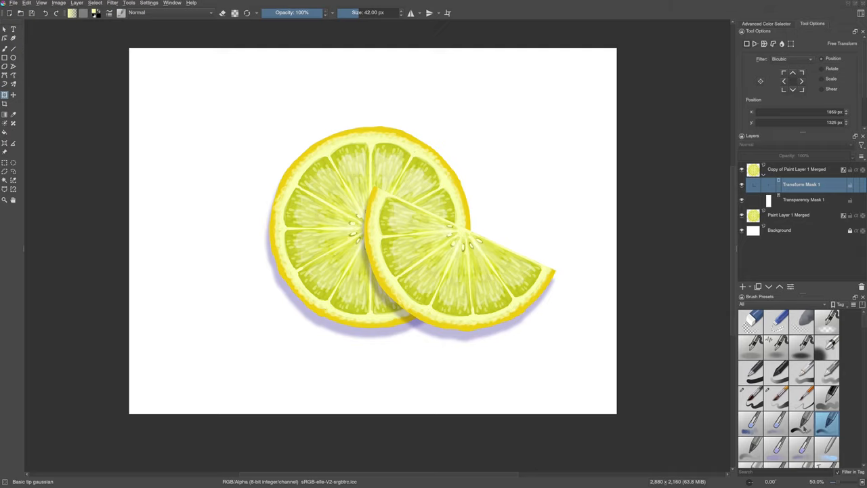
click(798, 169)
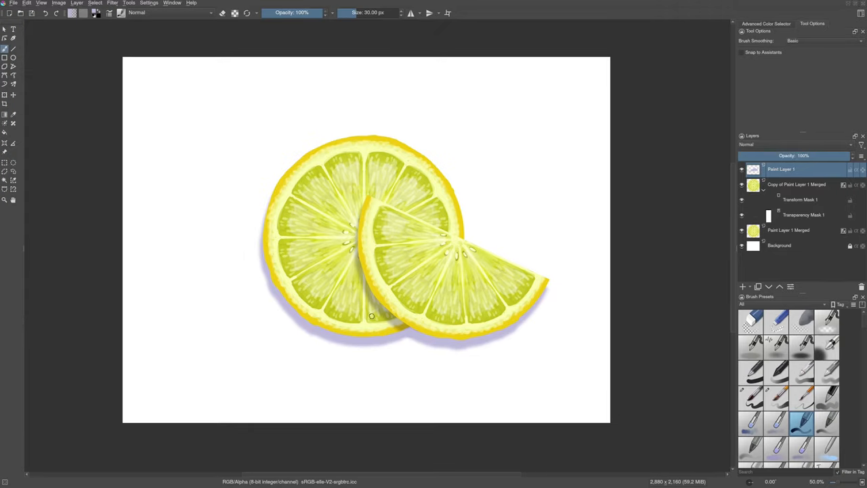
mouse_move(370, 299)
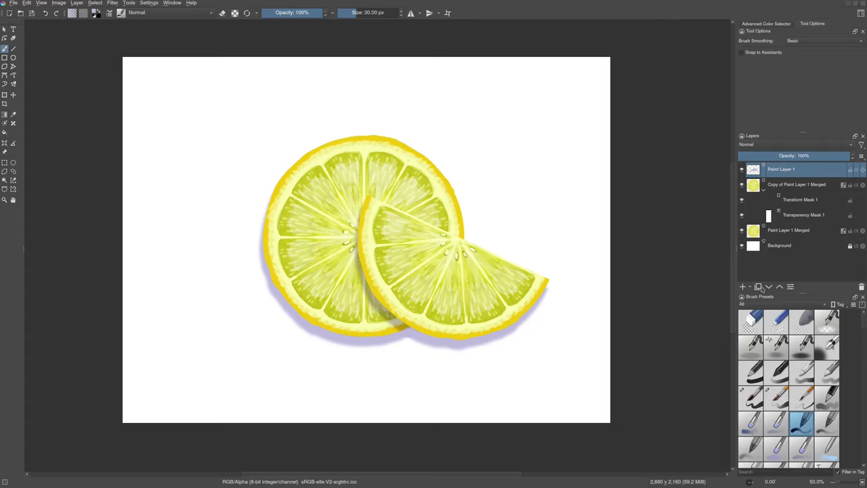
Add a 05_paper-torchon pattern fill layer with 15° rotation and 150% scale
click(743, 286)
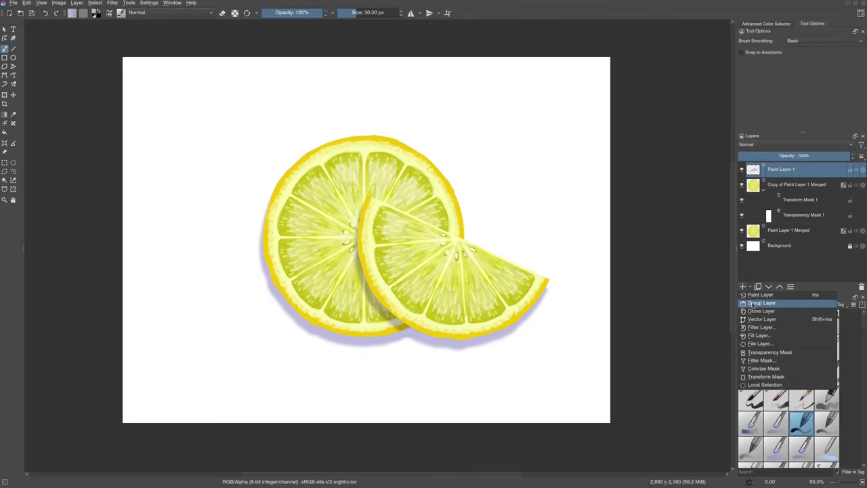
mouse_move(760, 336)
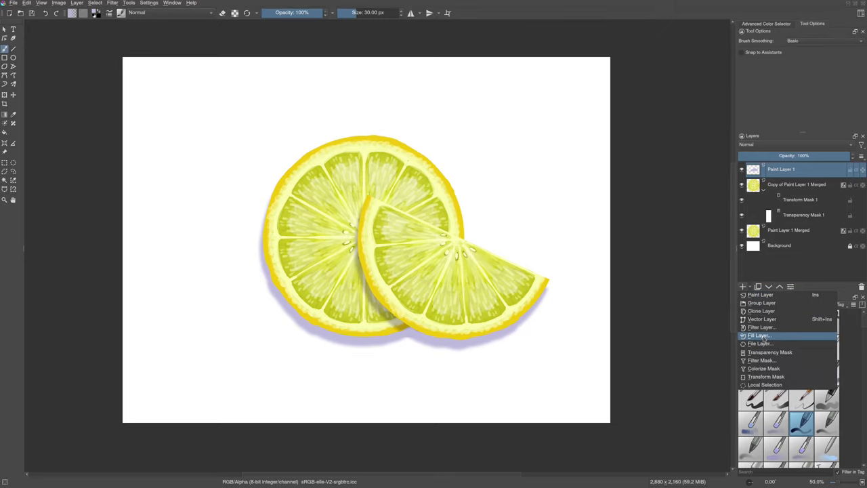
click(759, 336)
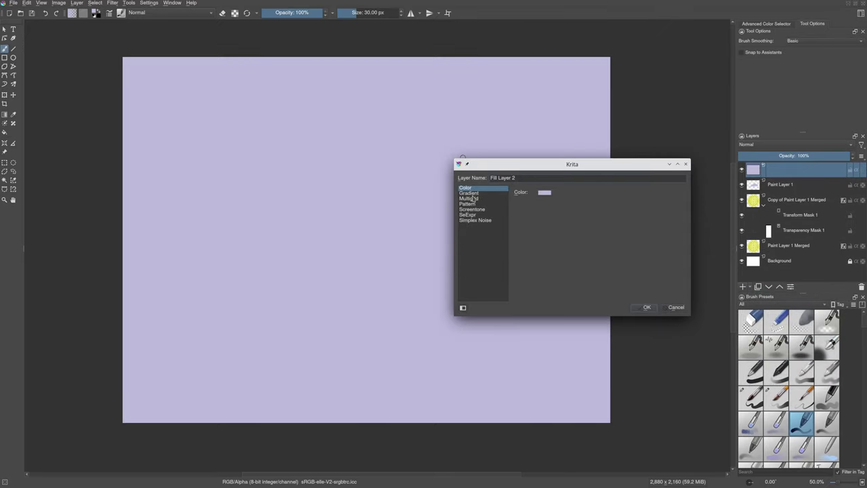
click(468, 204)
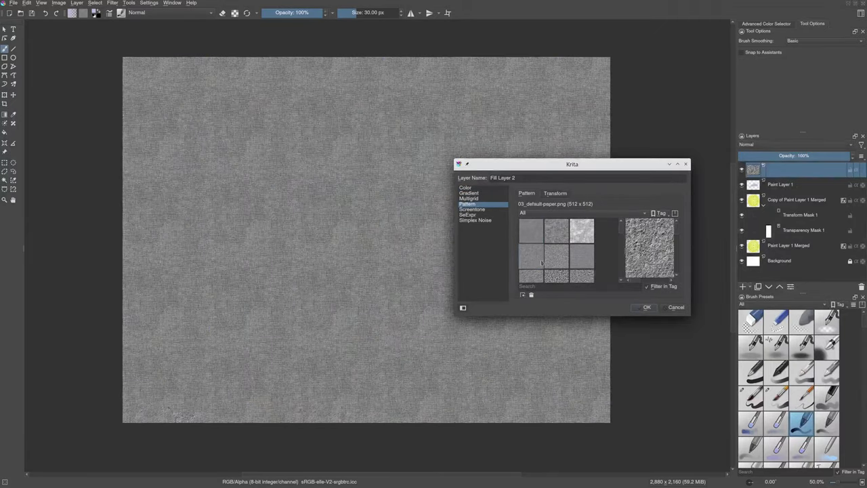
click(531, 261)
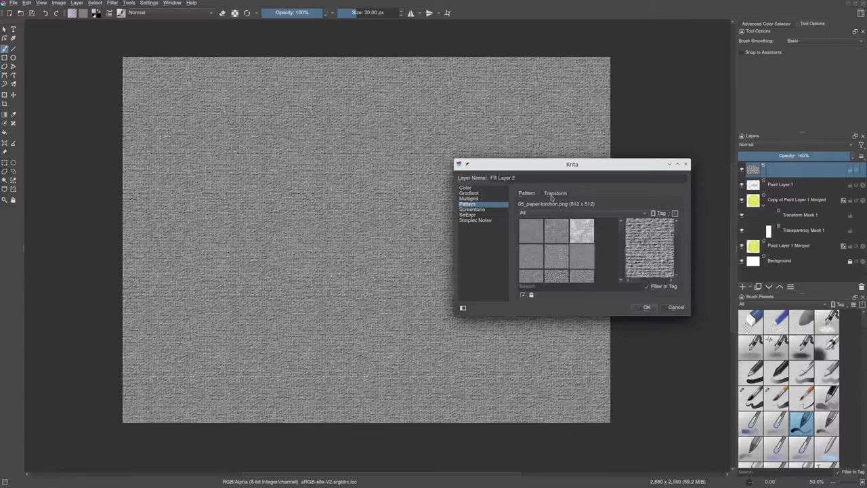
click(555, 193)
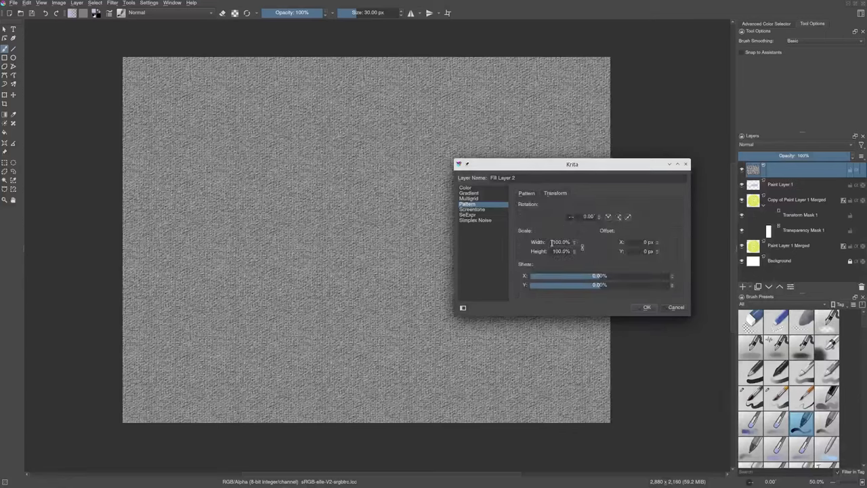
text(1)
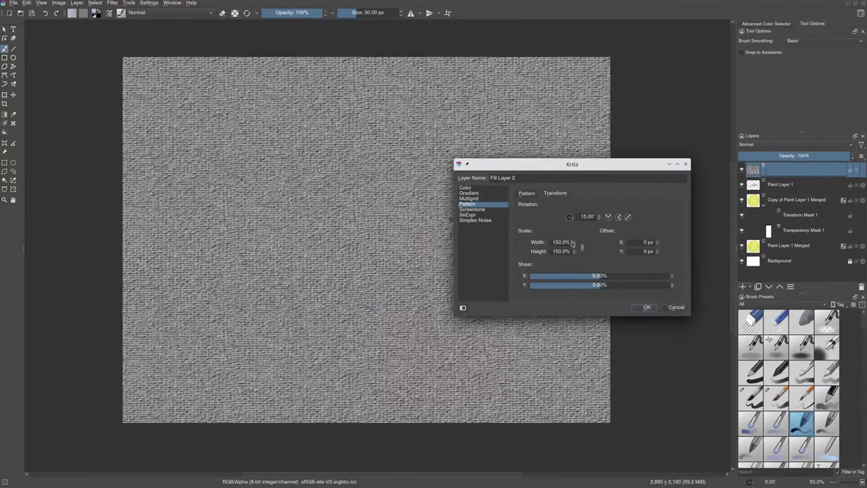
click(647, 307)
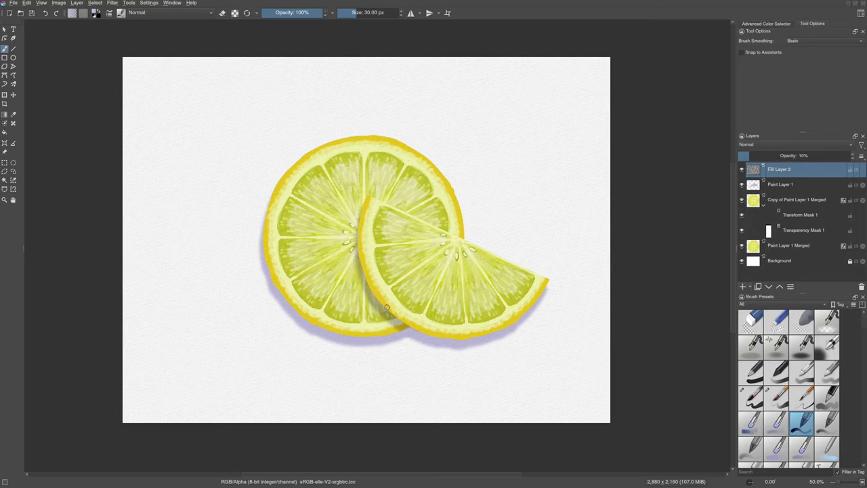
mouse_move(341, 159)
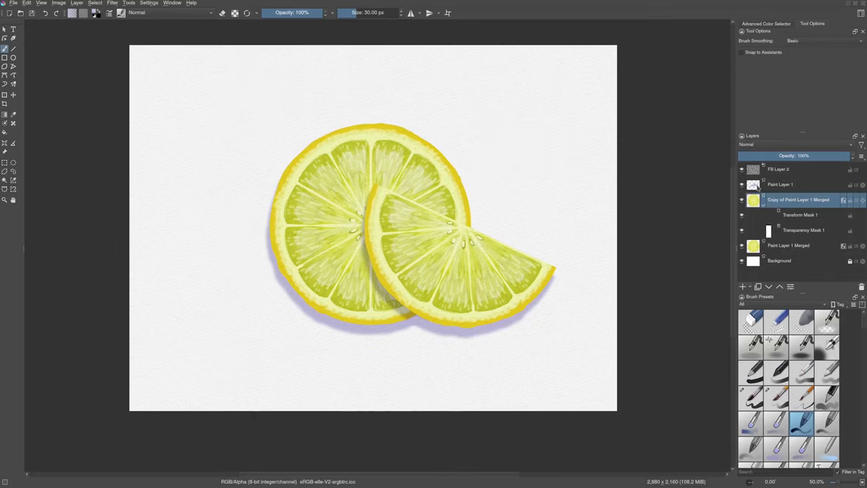
Select the slices, target the texture layer, and invert the selection to mask the slices
click(754, 215)
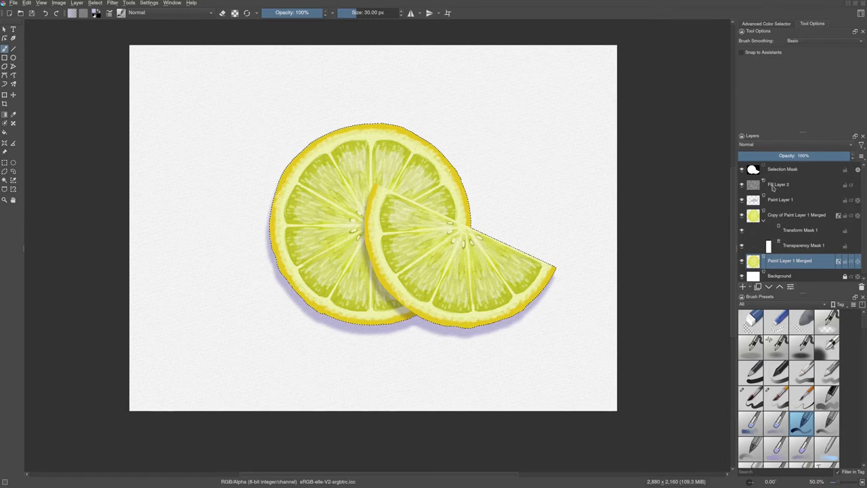
click(779, 184)
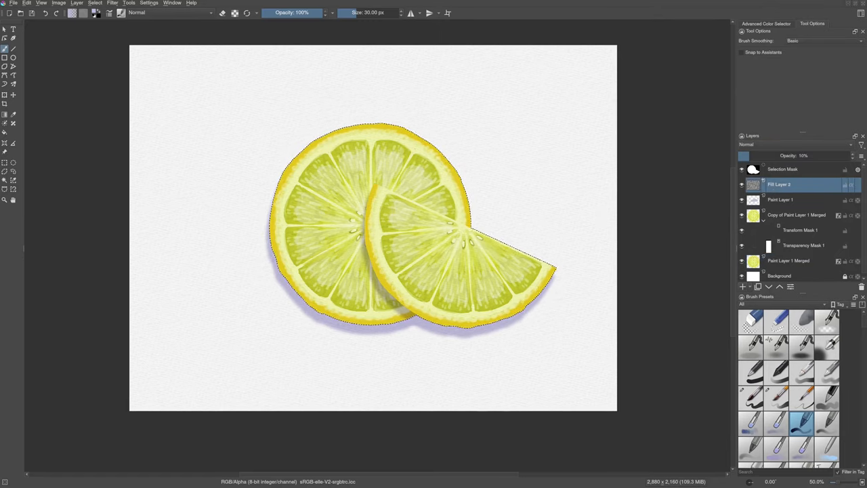
key(ctrl+shift+i)
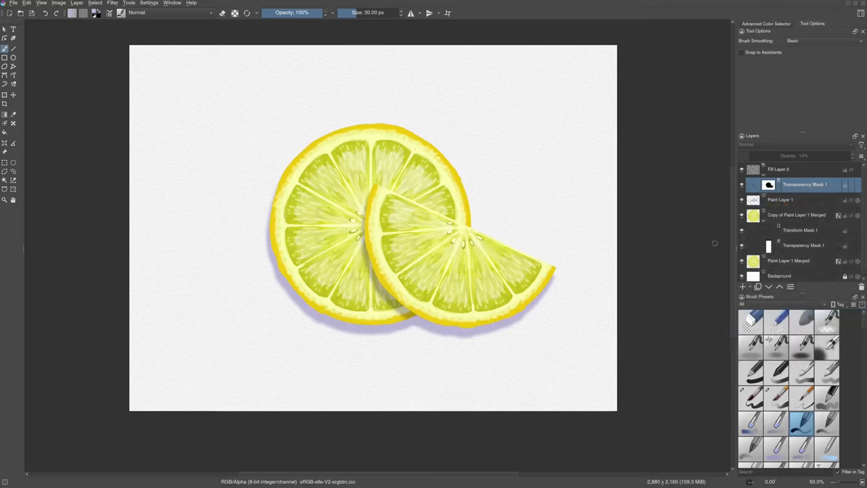
Add Paint Layer 3 and pick a small brush for white droplets
click(779, 168)
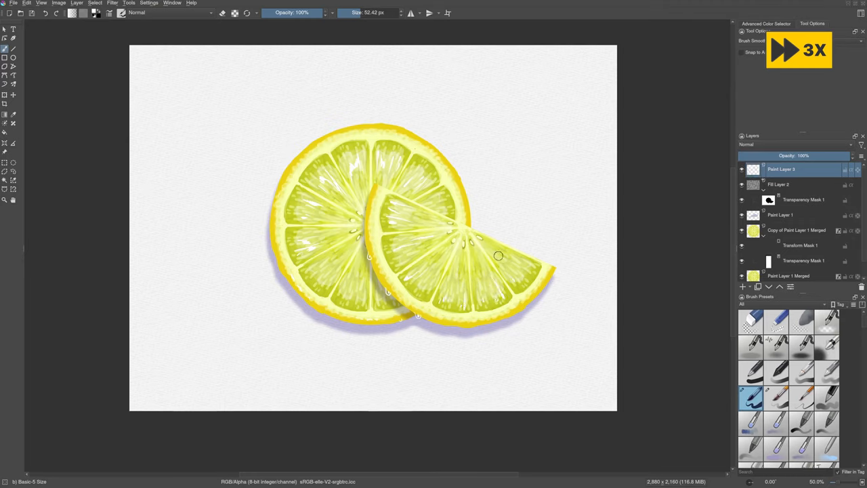
click(494, 258)
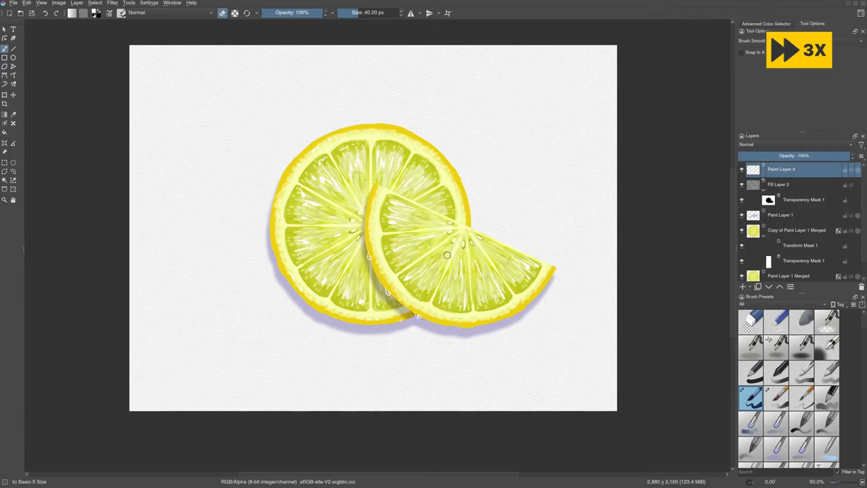
mouse_move(372, 366)
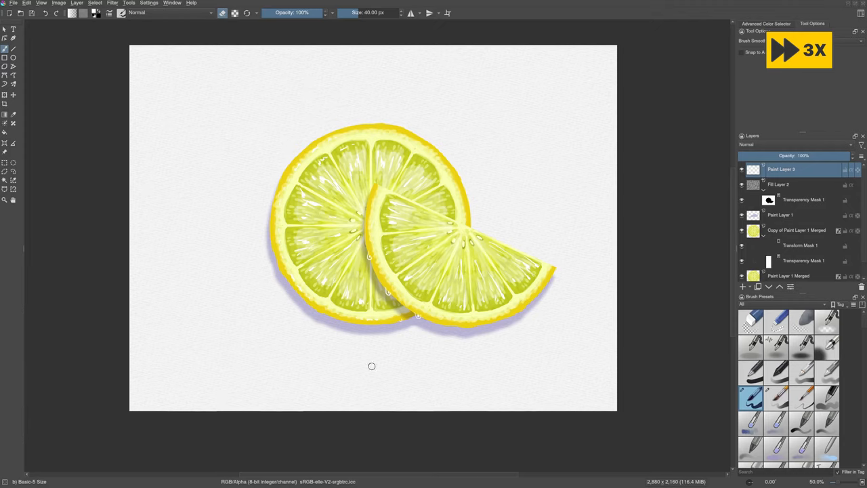